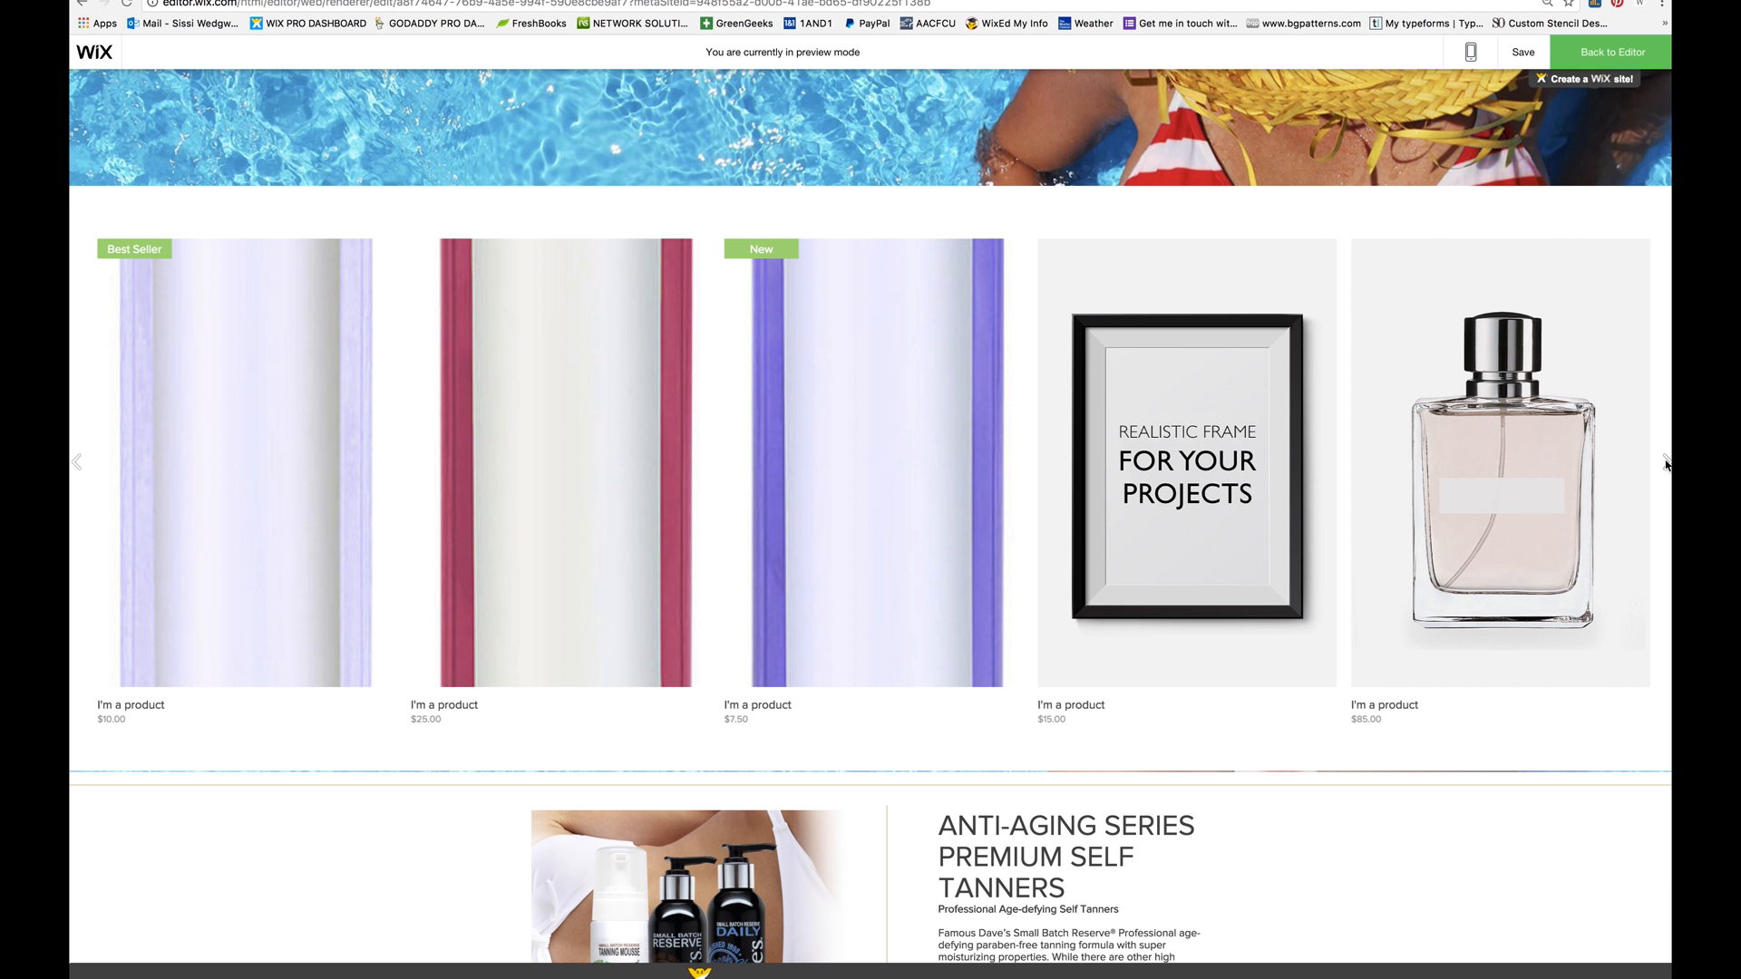
{"action": "mouse_move", "coordinate": [78, 468]}
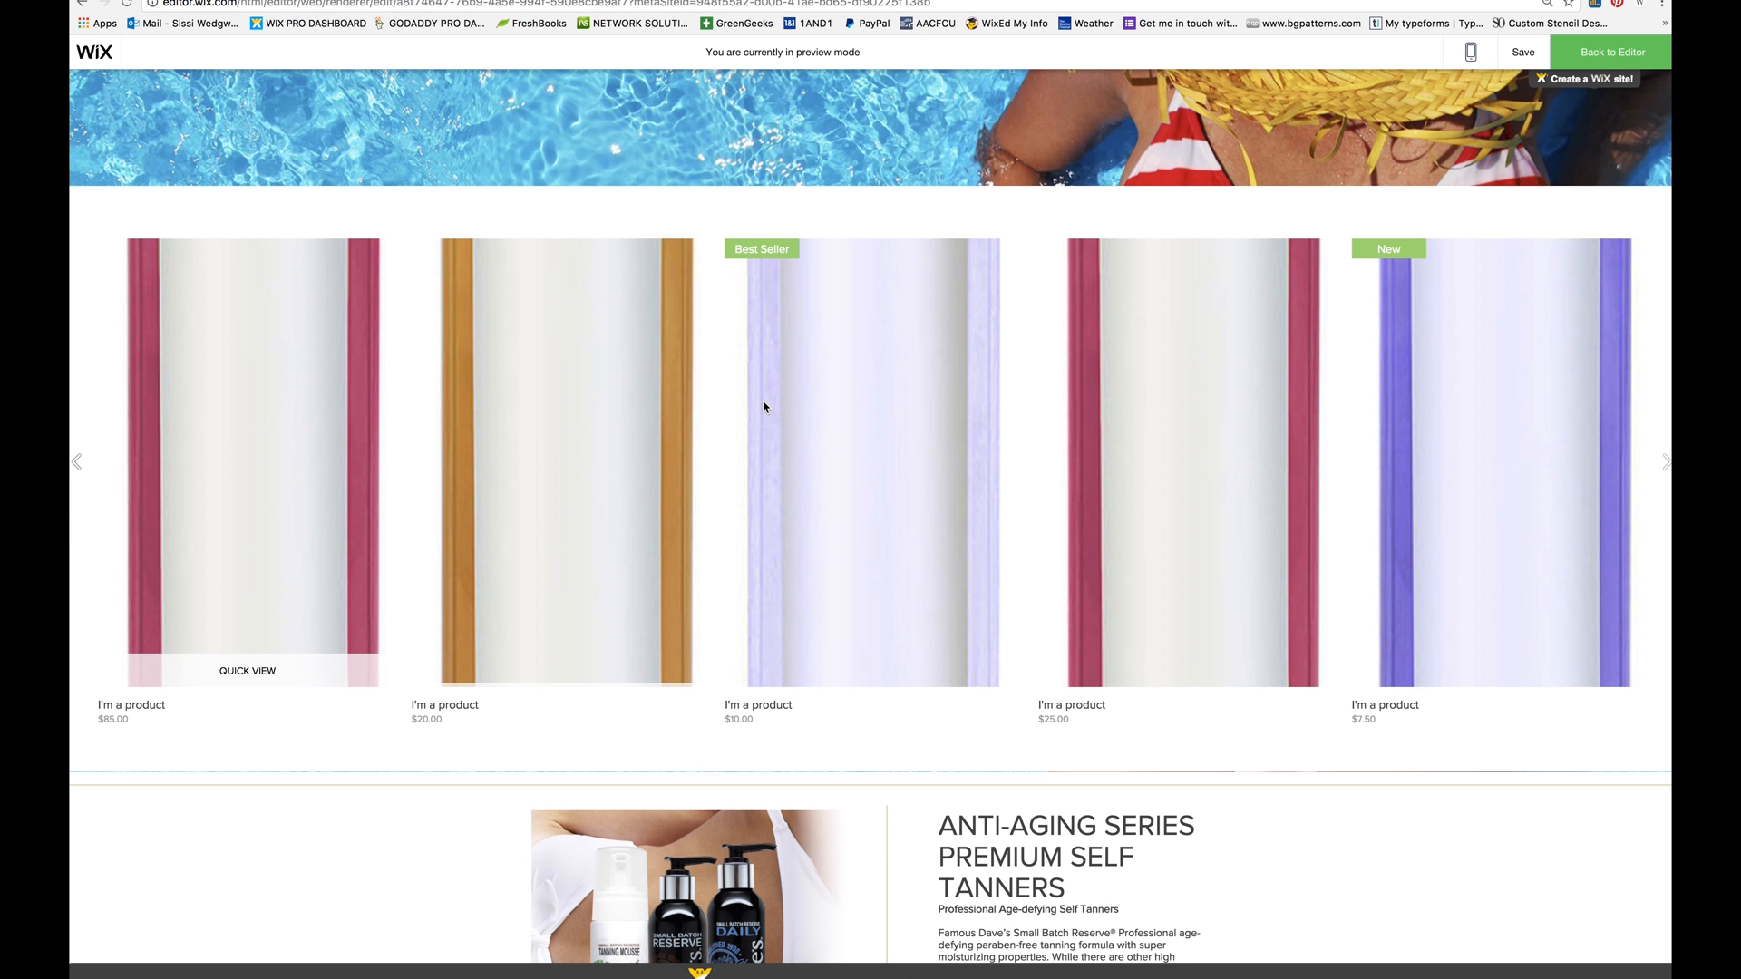
Preview the $10.00 Best Seller product page with its stretched bottle image, then switch to Photoshop.
{"action": "left_click", "coordinate": [871, 462]}
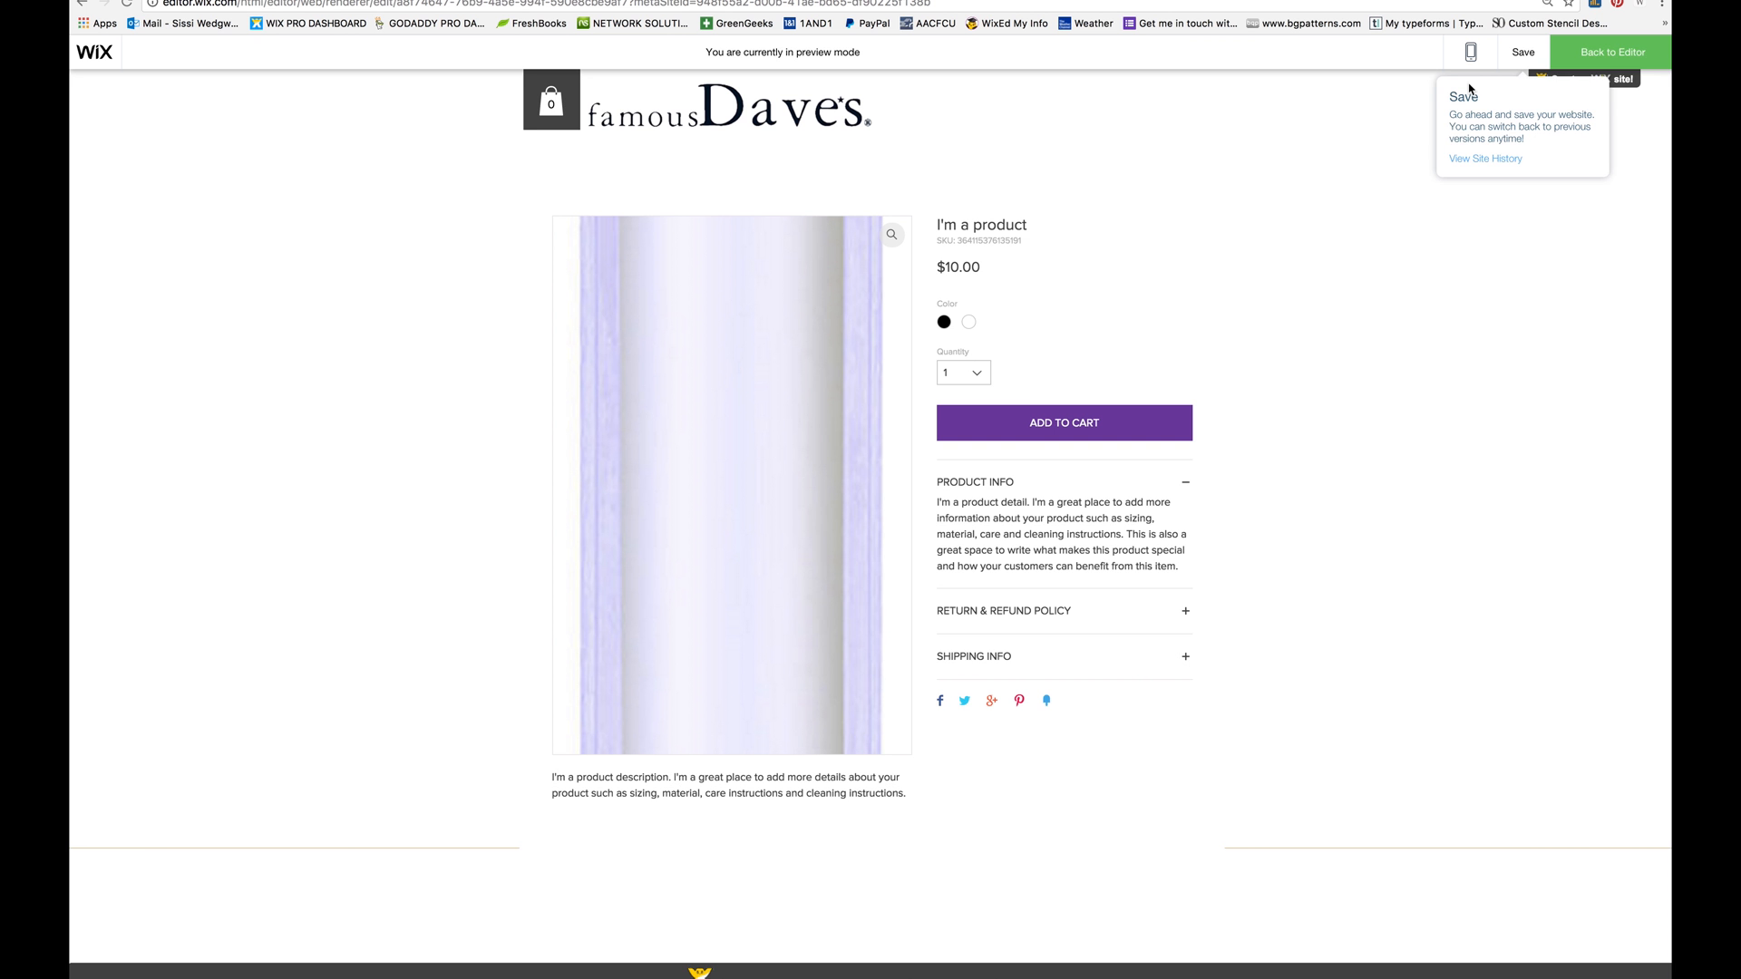
{"action": "left_click", "coordinate": [1610, 51]}
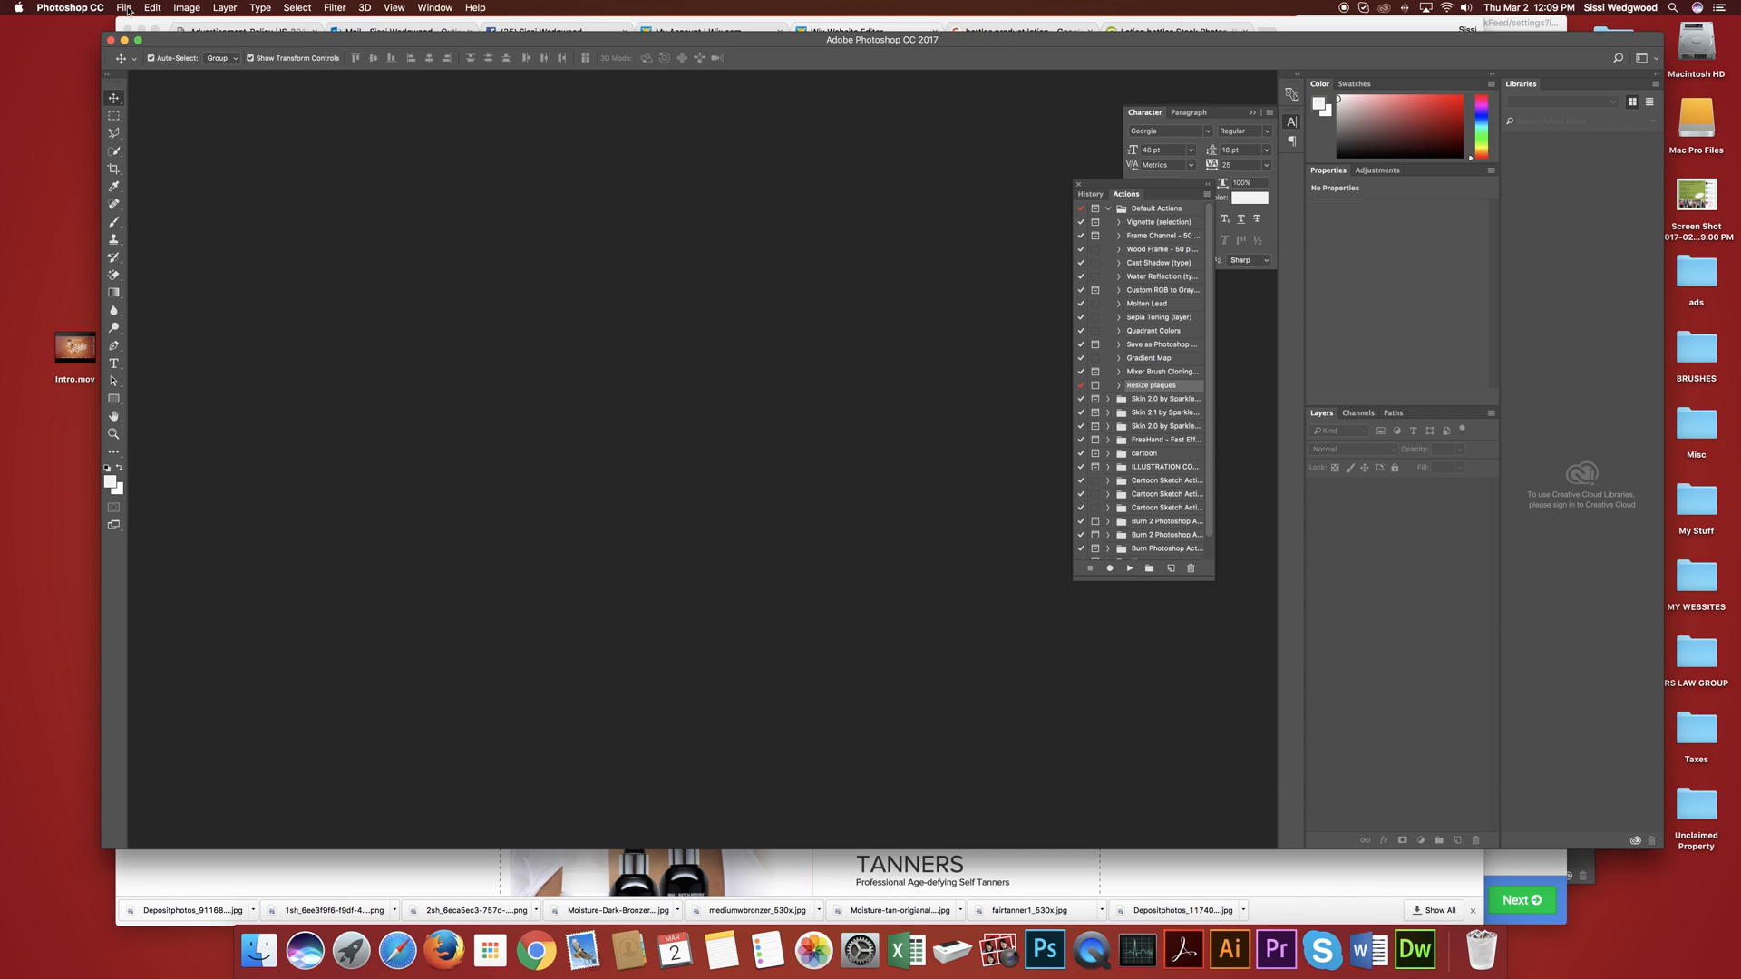
Load the tall bottle image Sample1 copy 2.png into Photoshop.
{"action": "left_click", "coordinate": [123, 7]}
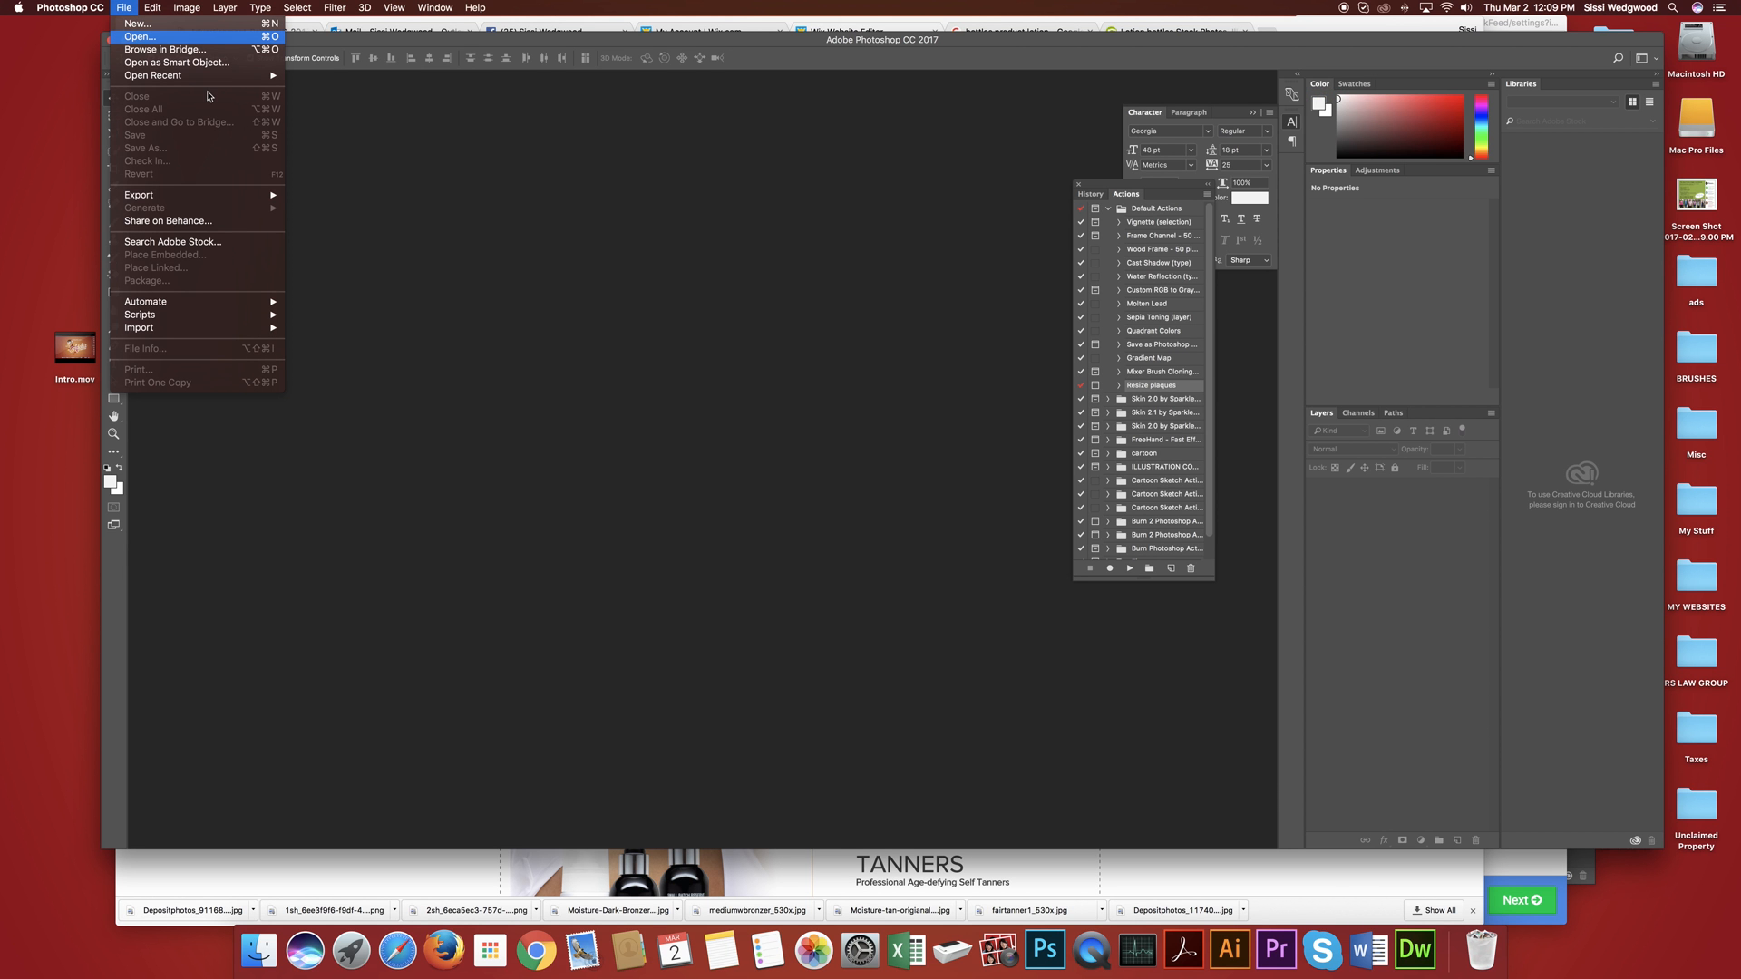
{"action": "left_click", "coordinate": [140, 37]}
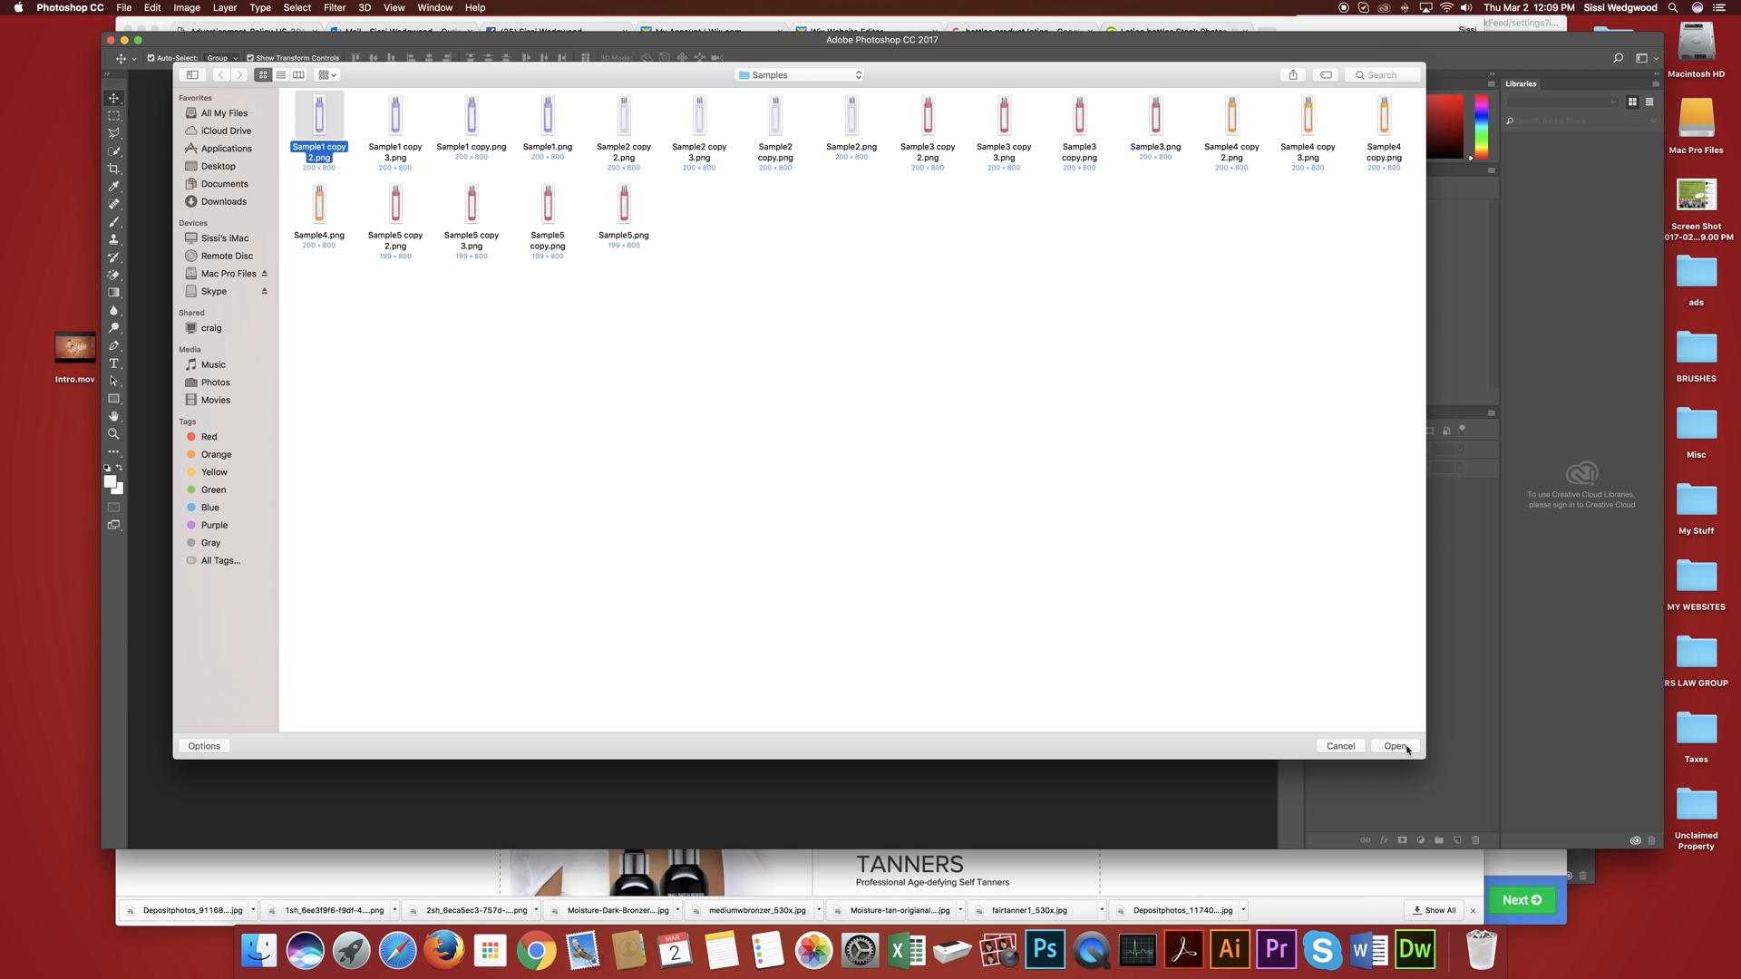
{"action": "left_click", "coordinate": [1395, 745]}
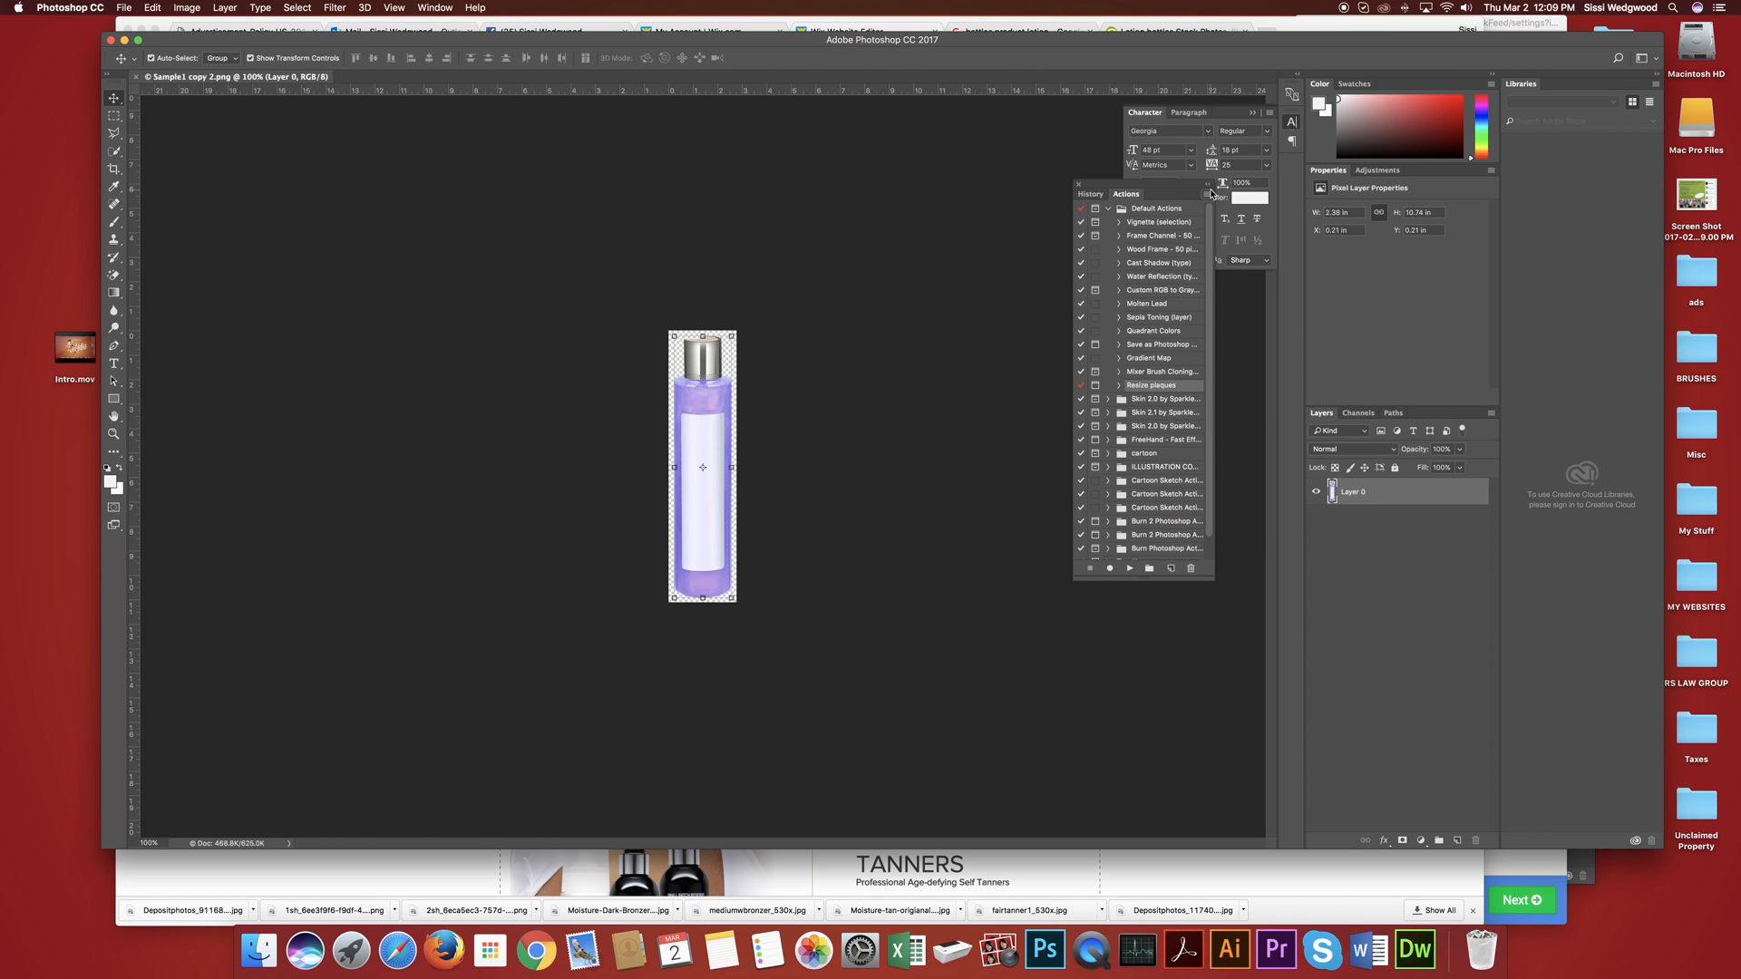
Start a new action from the Actions panel menu.
{"action": "left_click", "coordinate": [1208, 194]}
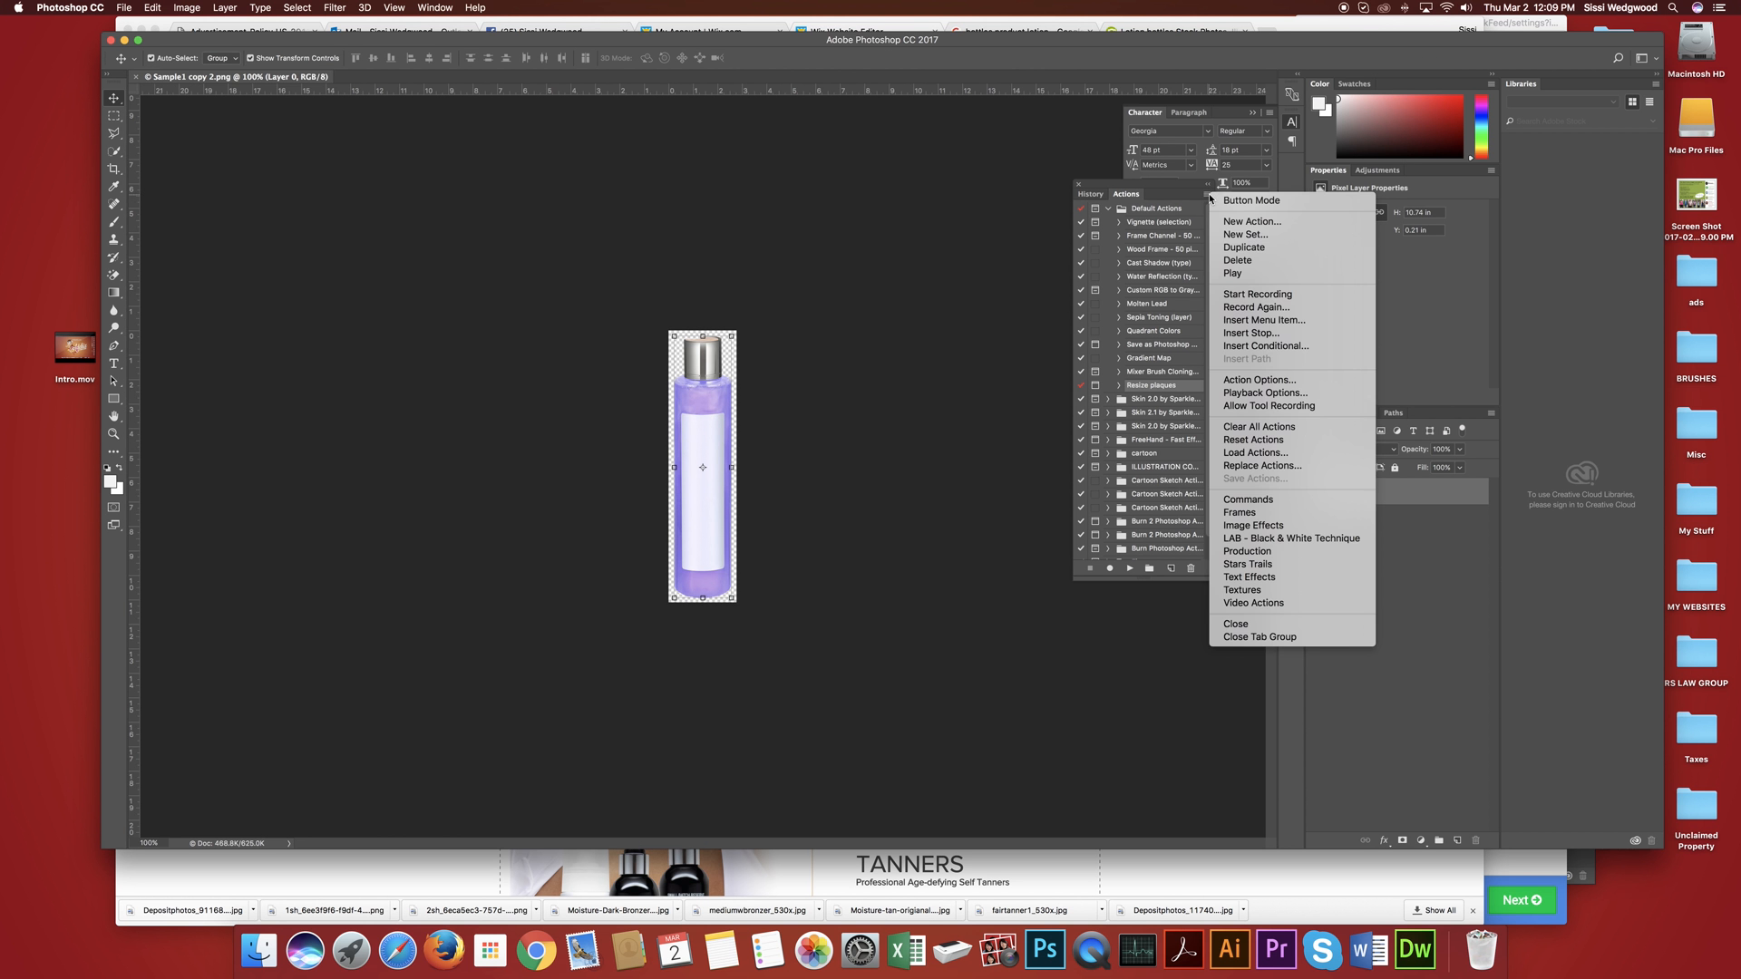
{"action": "left_click", "coordinate": [1251, 222]}
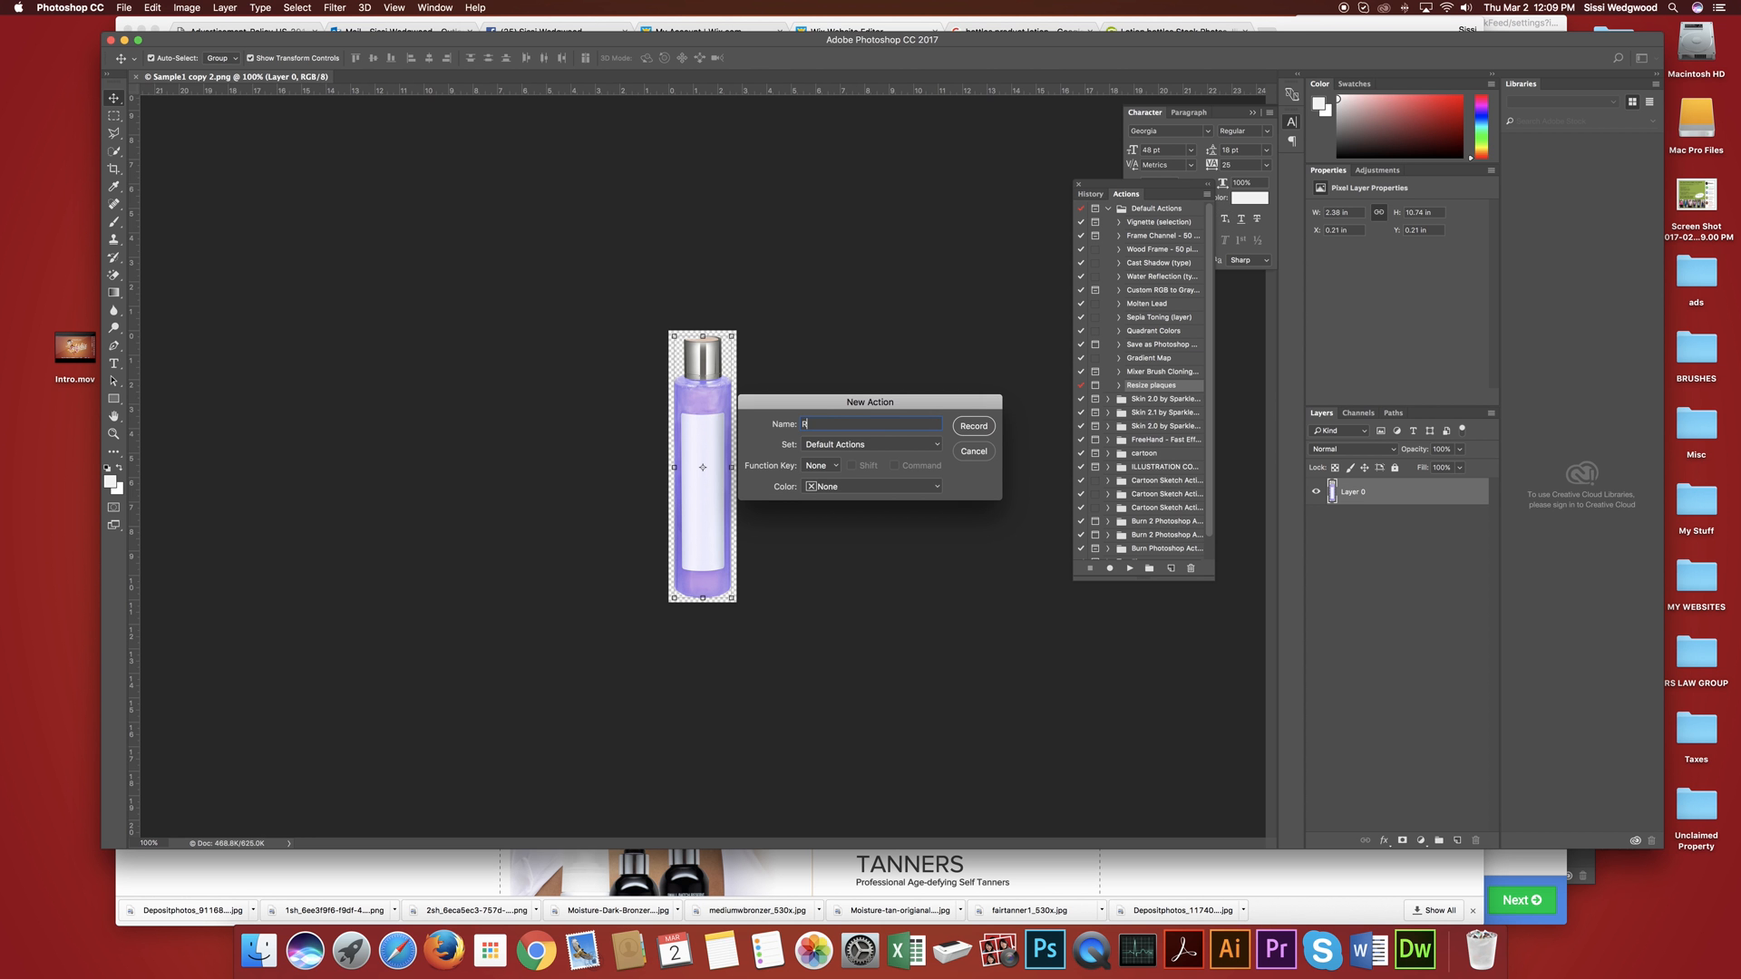
Record the Resize action: Canvas Size set to 1000×1000 pixels, then stop recording.
{"action": "left_click", "coordinate": [972, 425]}
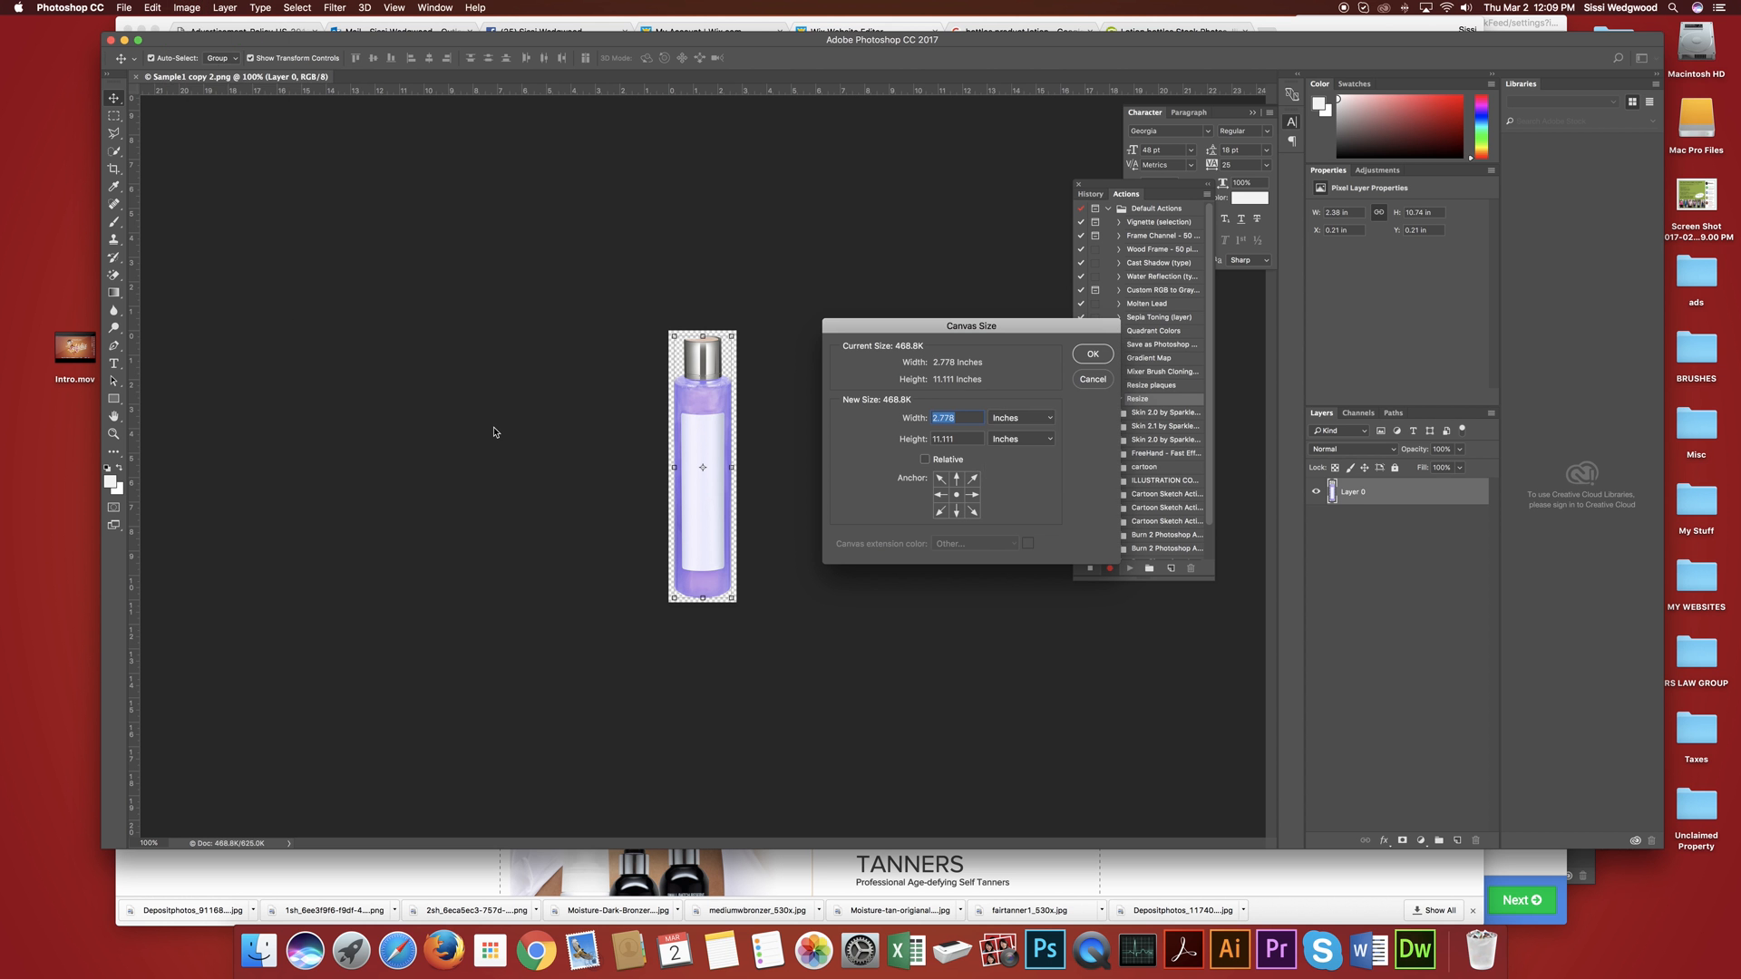
{"action": "left_click", "coordinate": [1020, 417]}
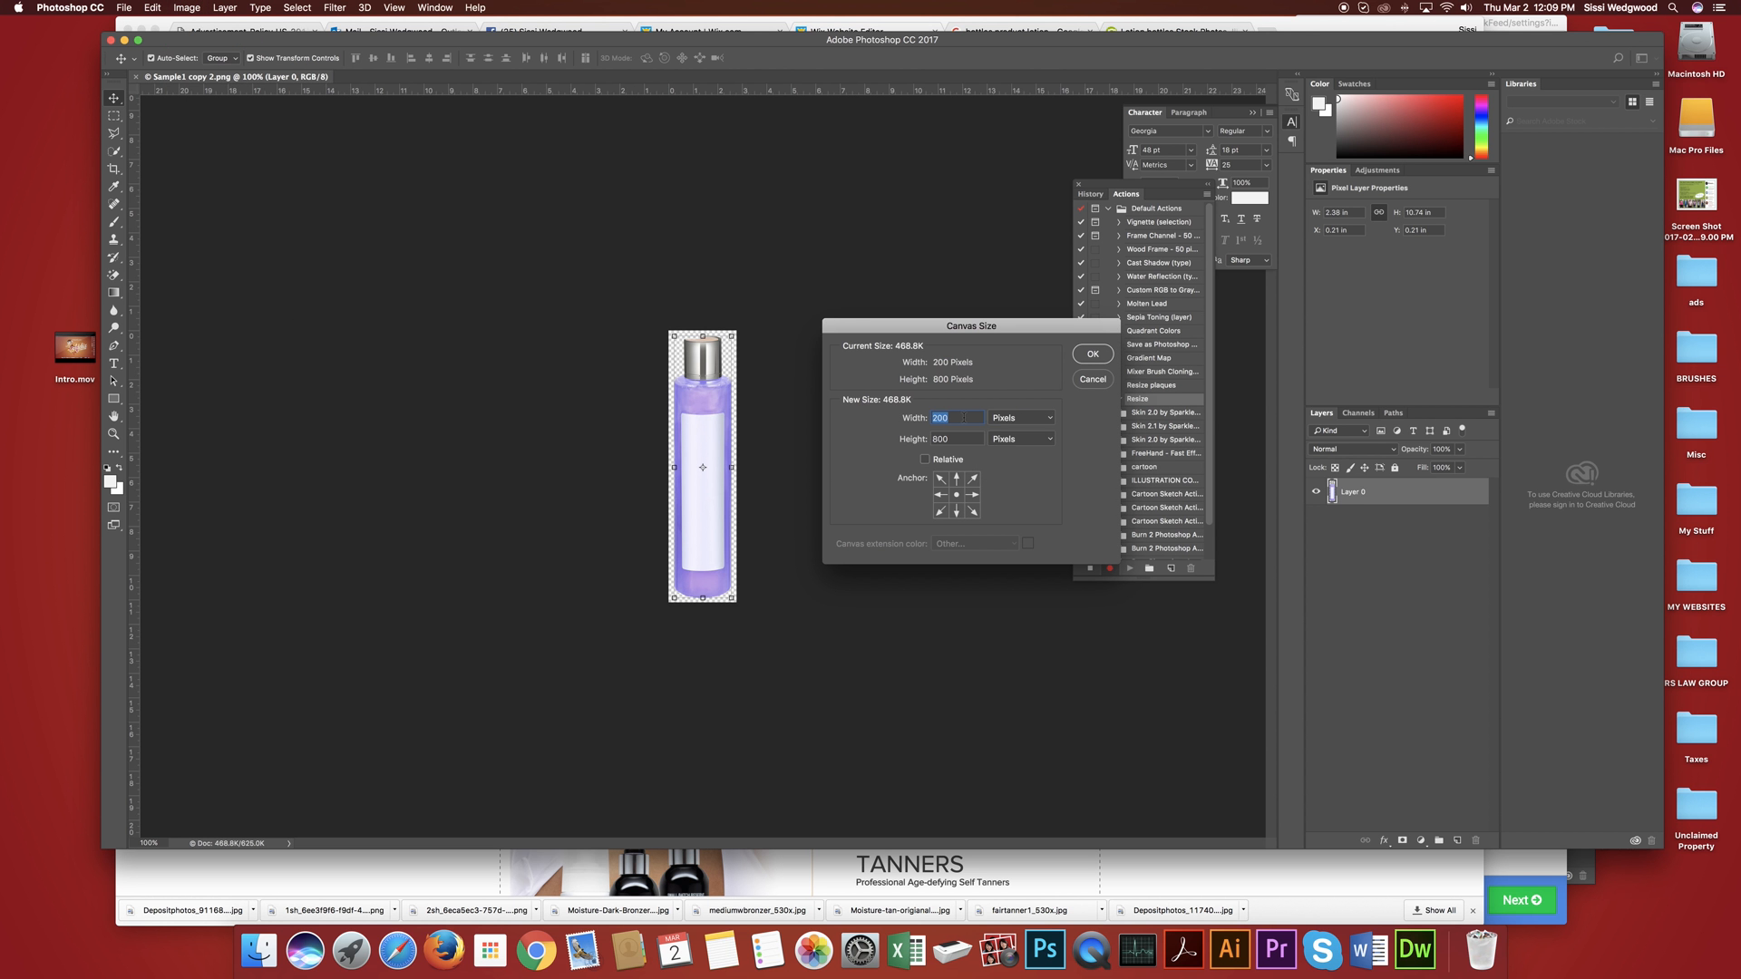
{"action": "type", "text": "1000"}
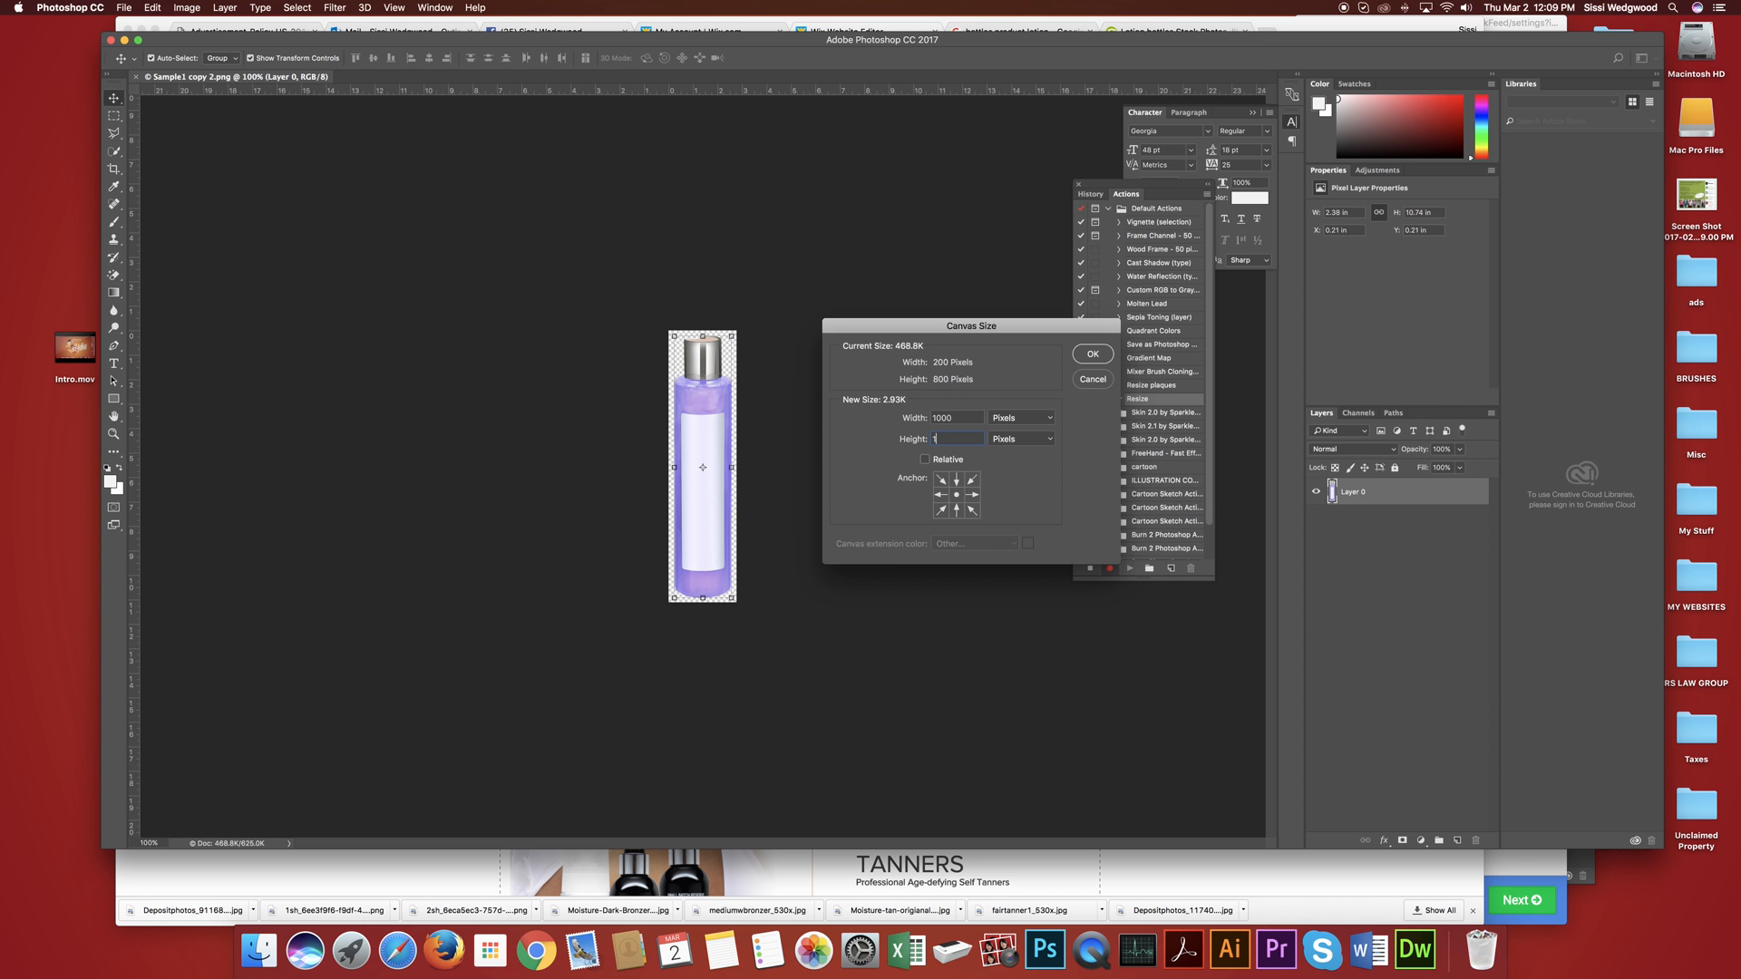
{"action": "left_click", "coordinate": [1092, 354]}
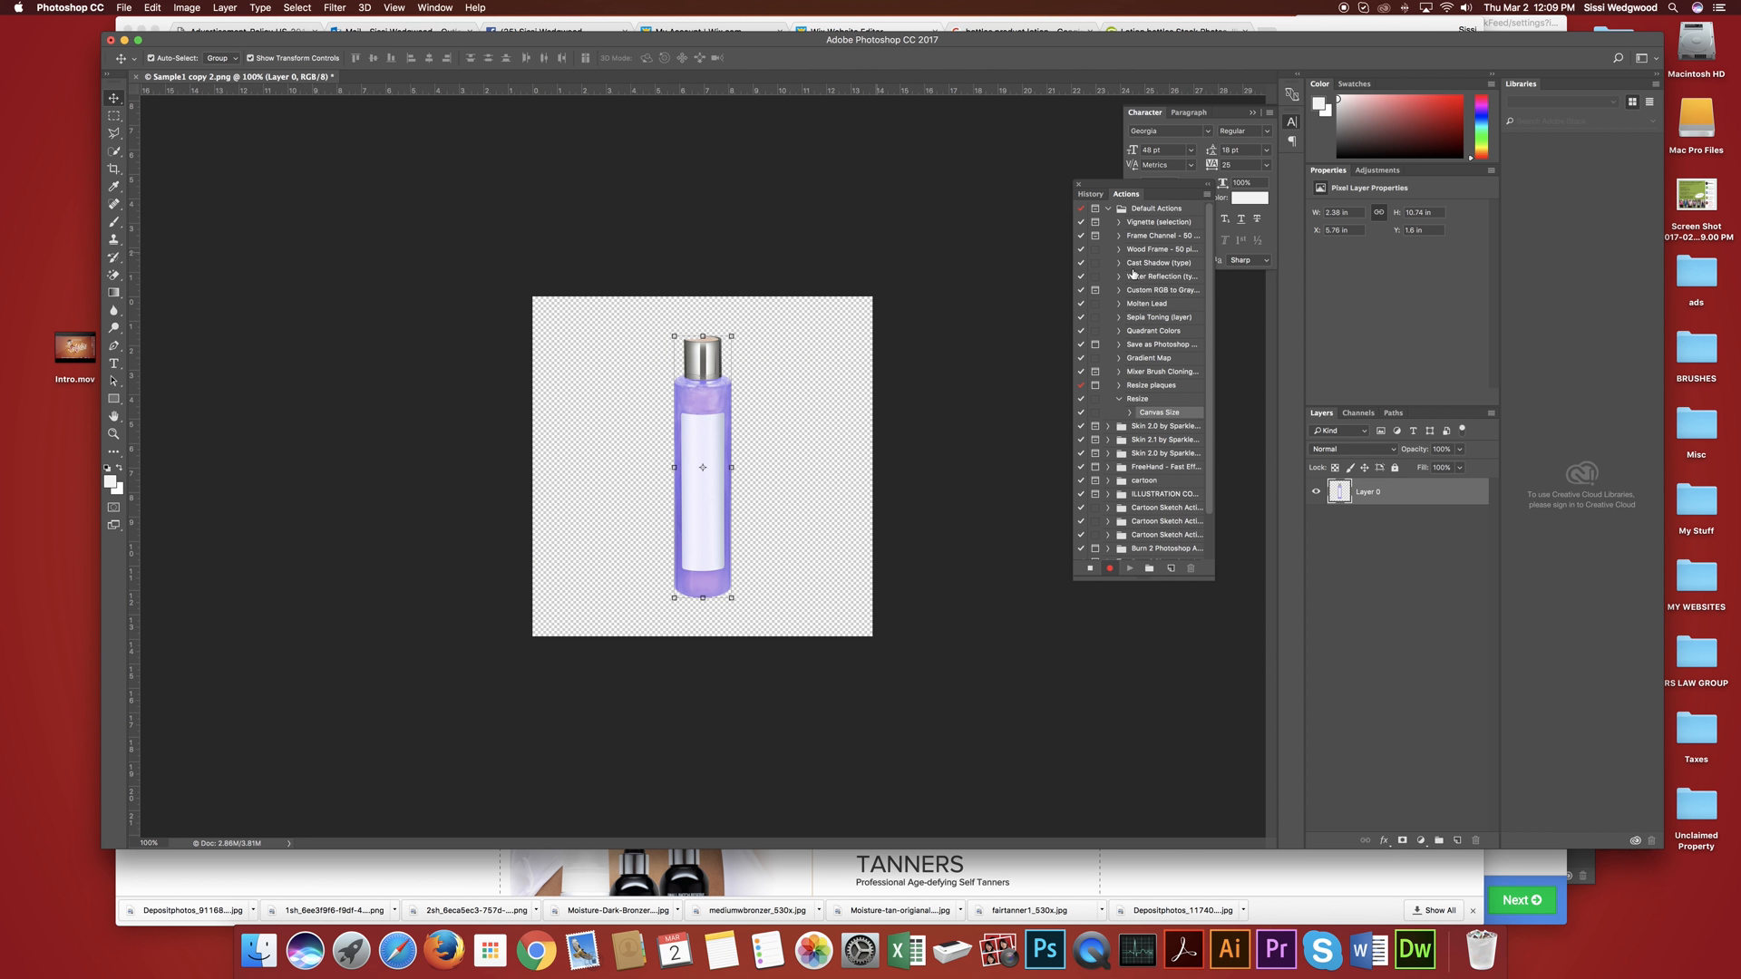
{"action": "left_click", "coordinate": [1109, 568]}
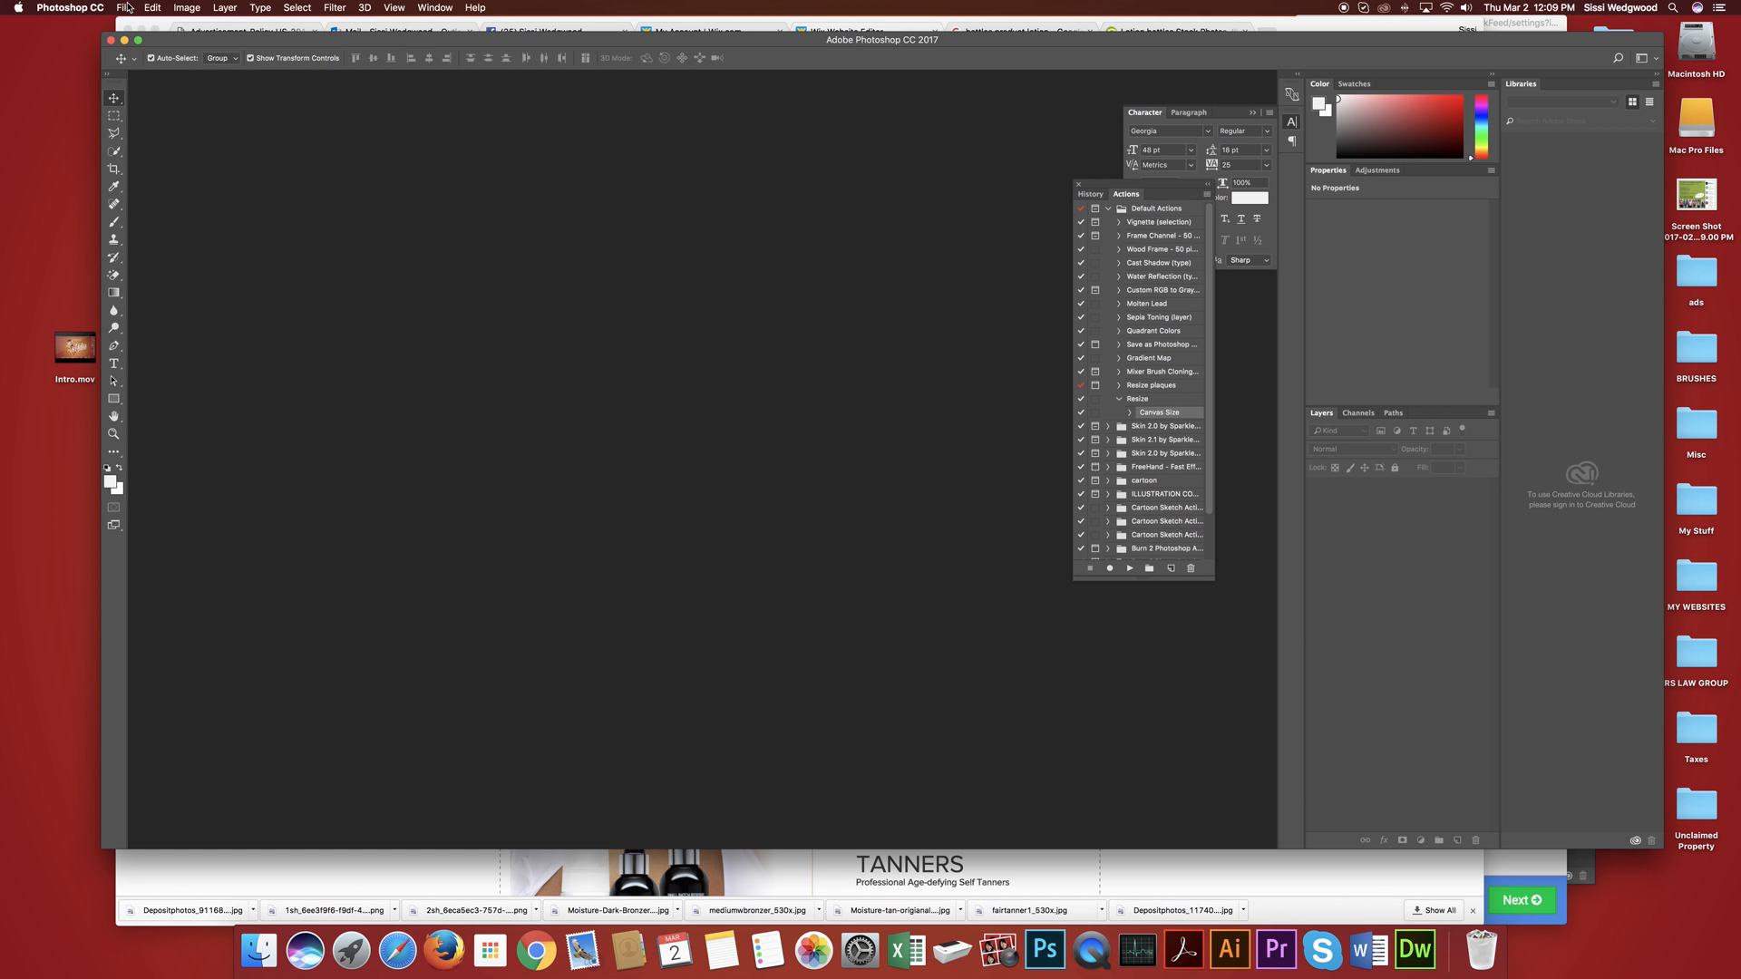
Run Image Processor on the Samples folder with the Resize action, saving results as JPEGs.
{"action": "left_click", "coordinate": [123, 7]}
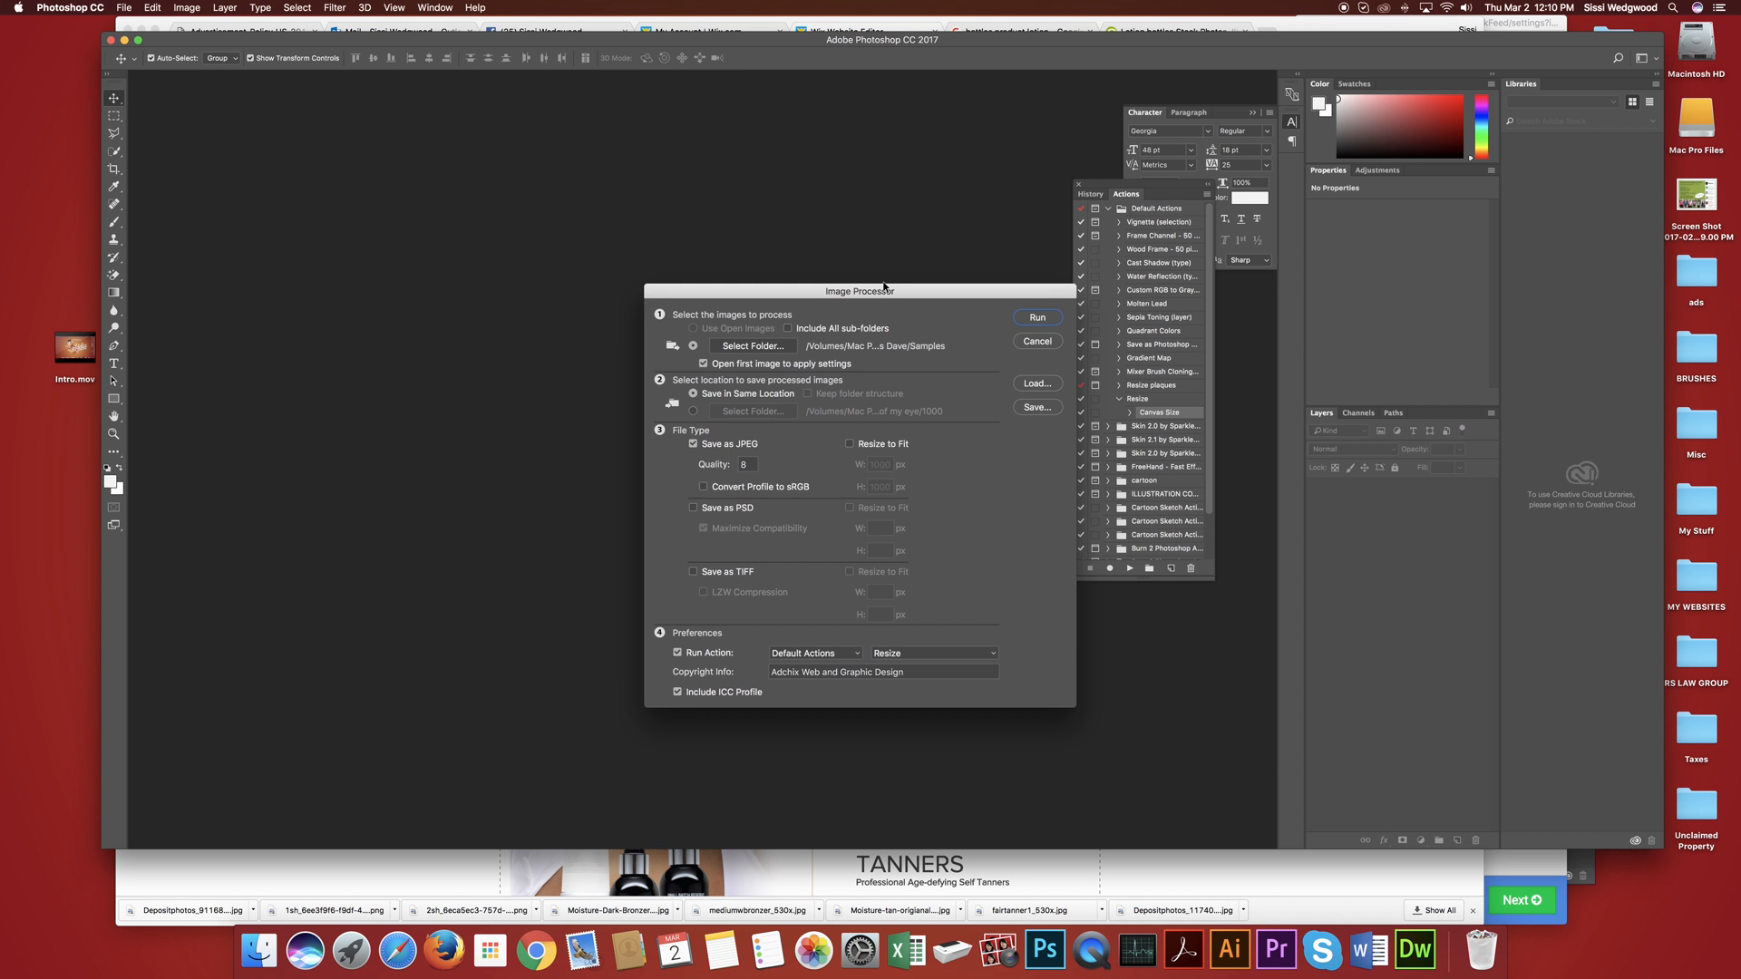
{"action": "left_click", "coordinate": [876, 497]}
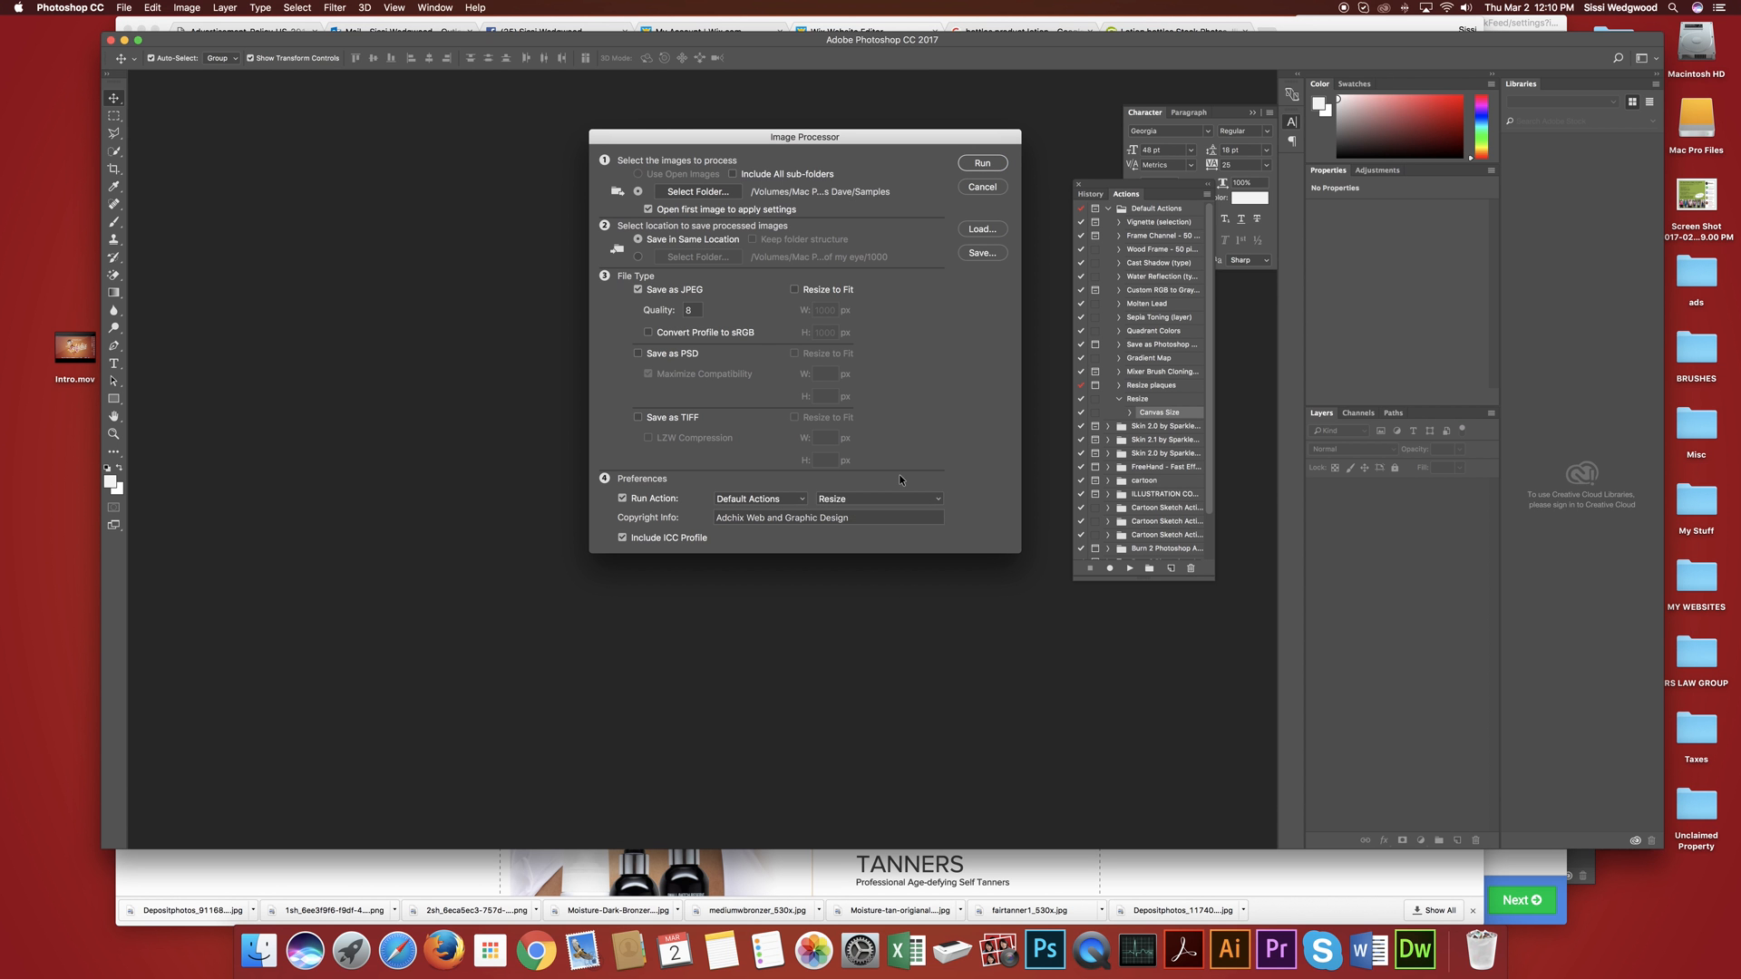
{"action": "left_click", "coordinate": [876, 497]}
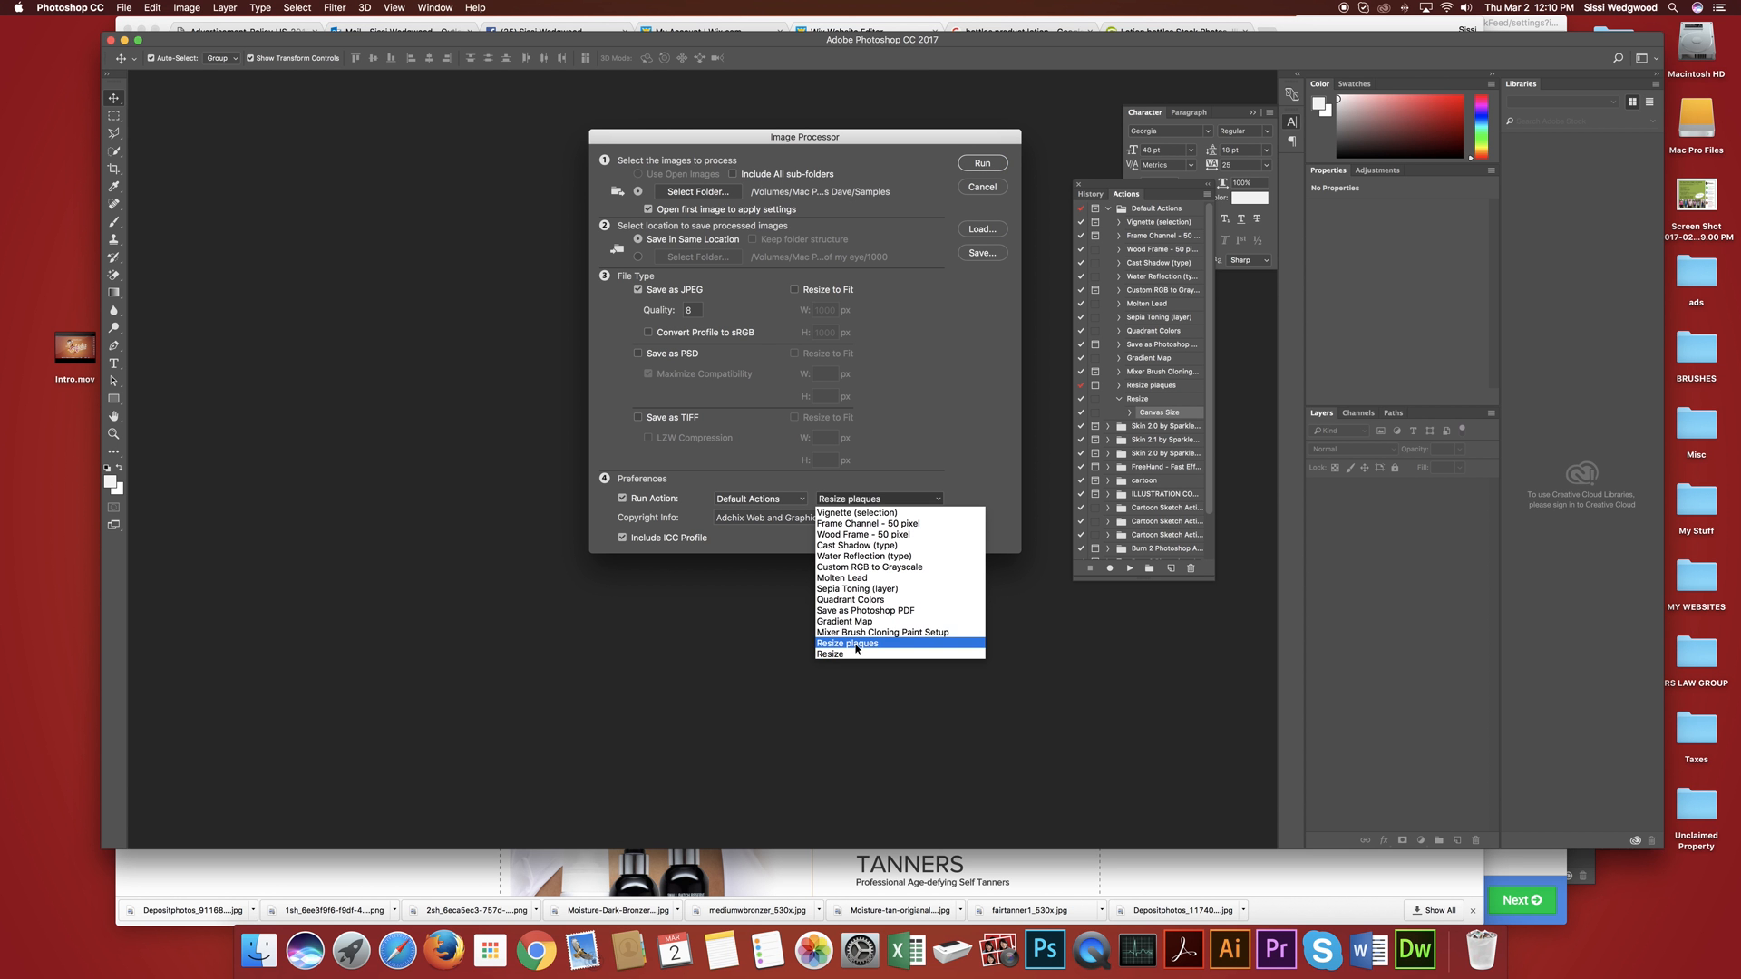
{"action": "left_click", "coordinate": [829, 653]}
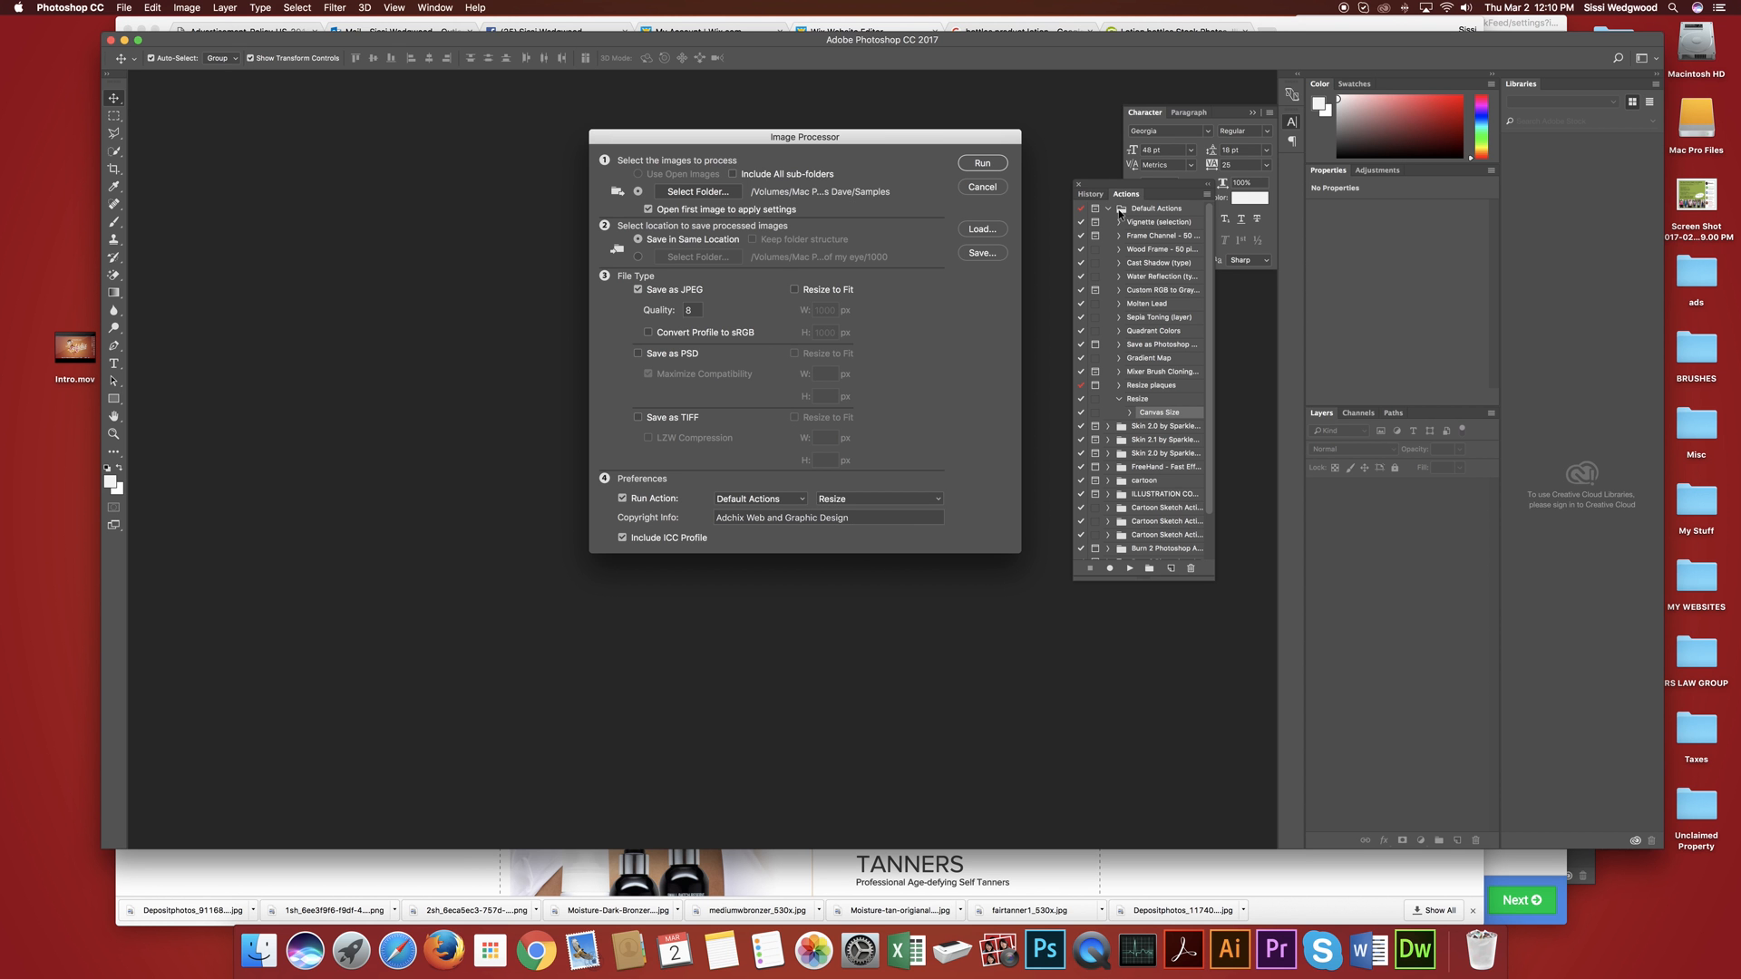
{"action": "left_click", "coordinate": [981, 163]}
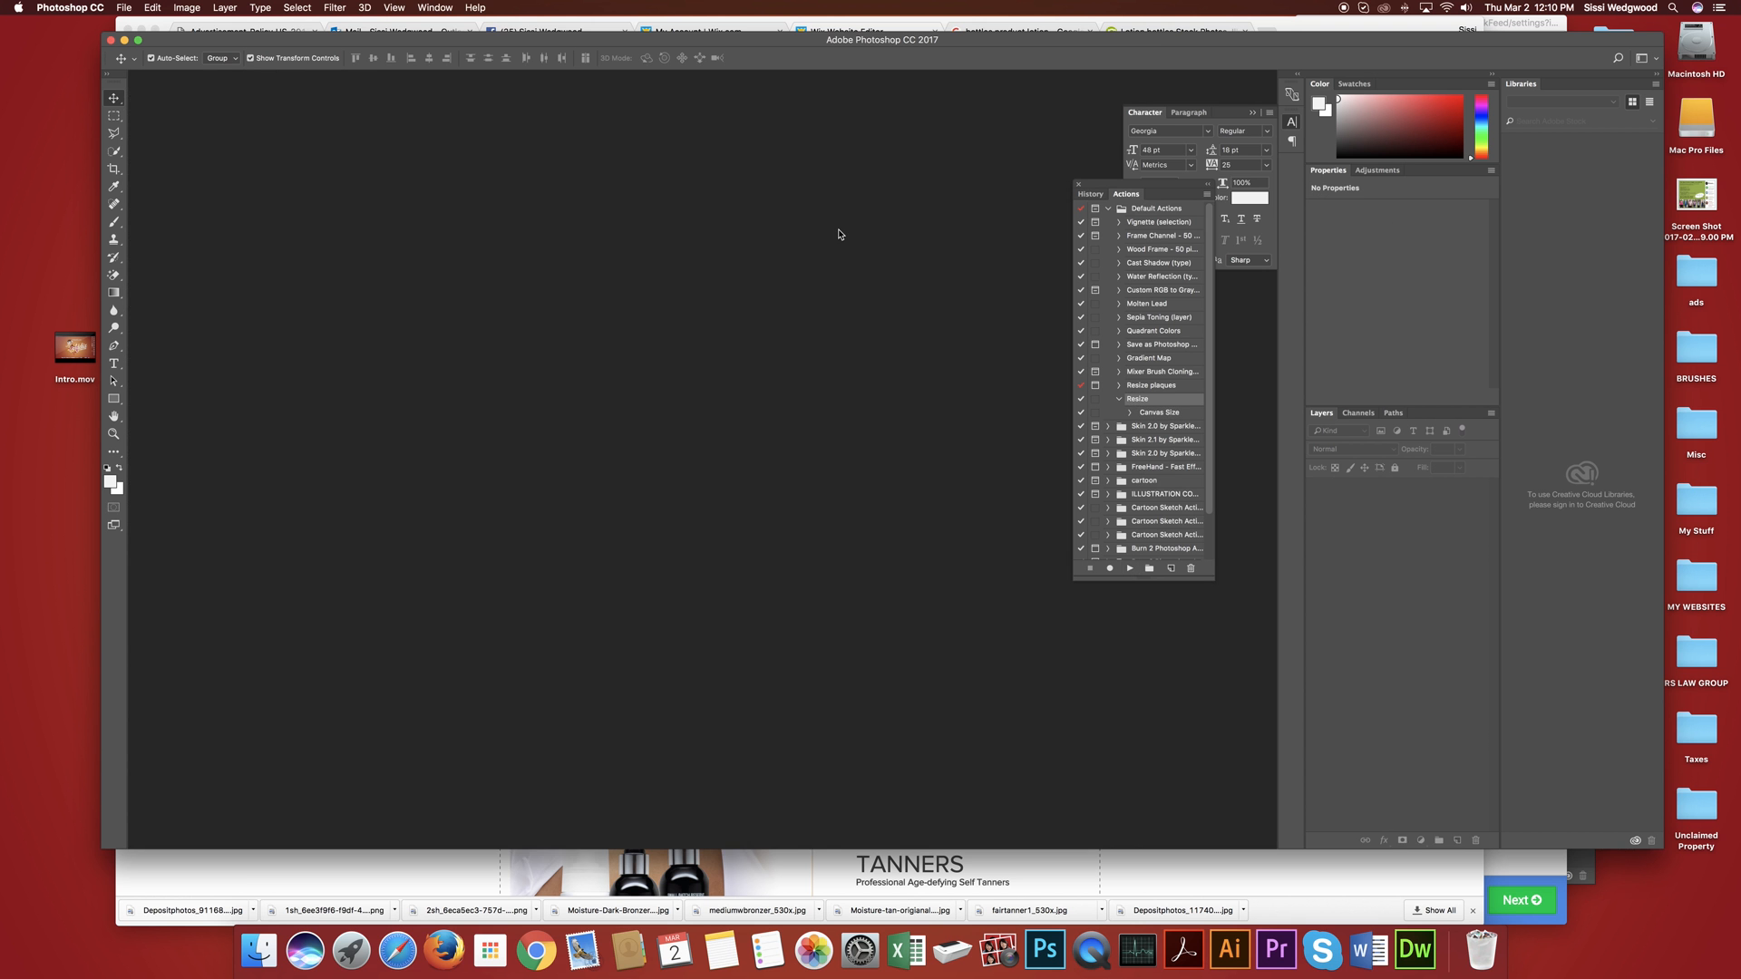
{"action": "left_click", "coordinate": [246, 952]}
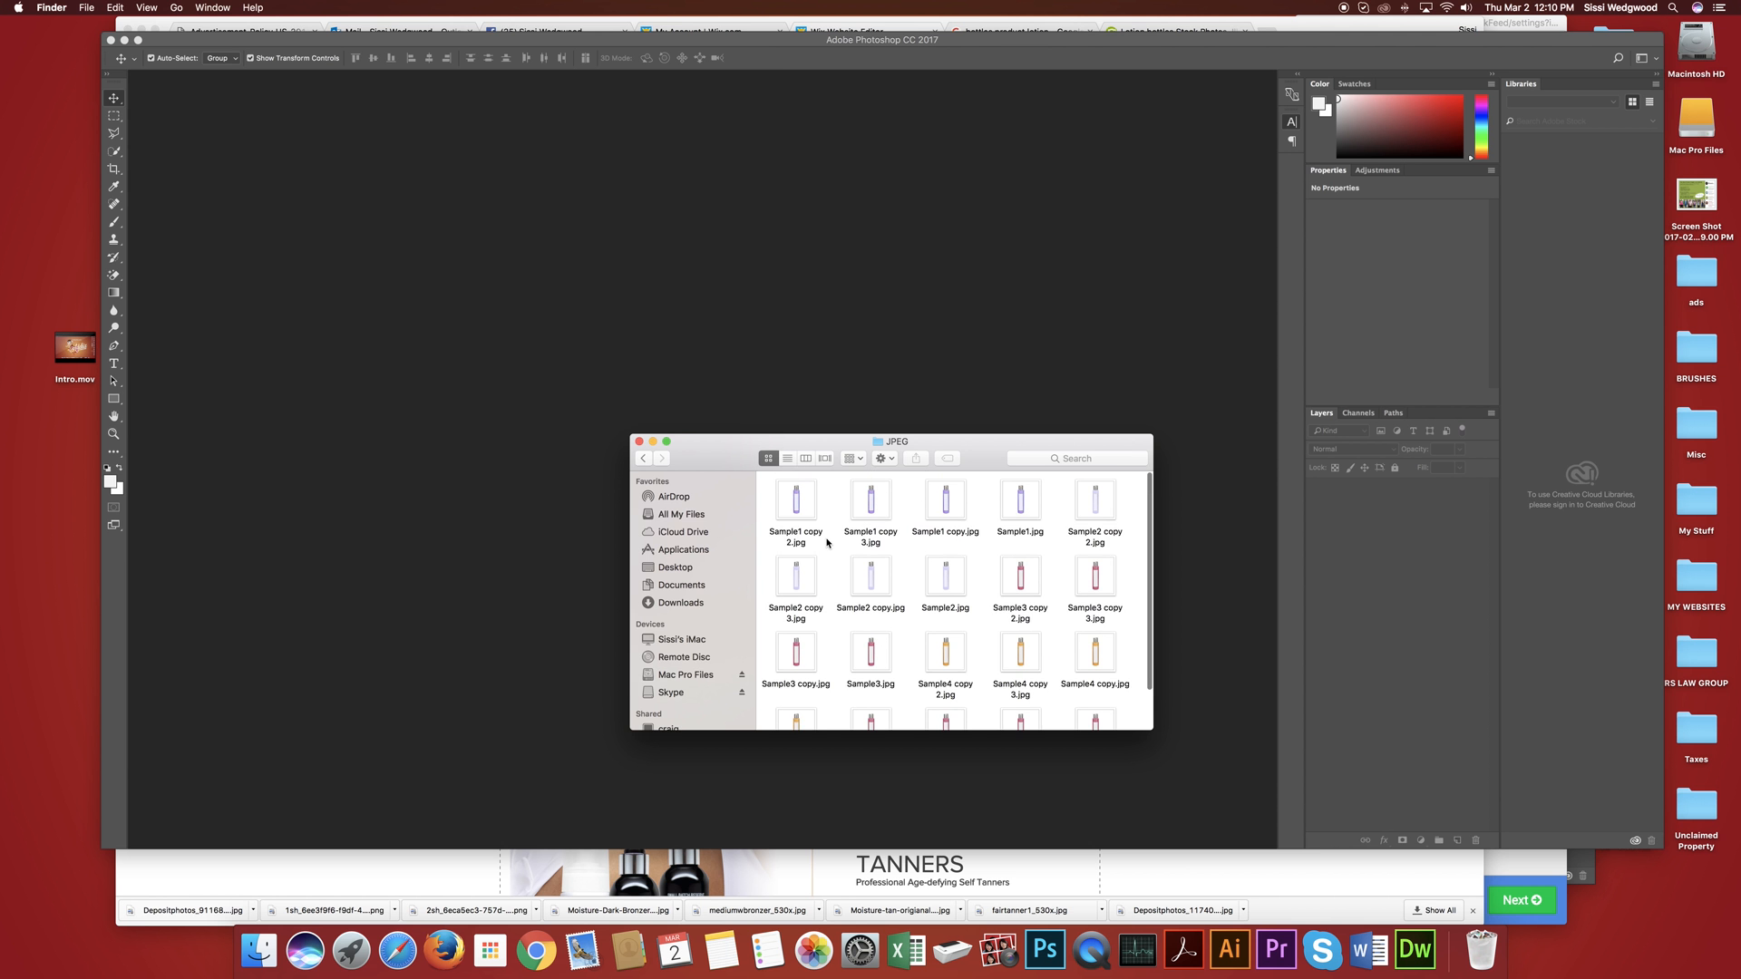
Browse the JPEG folder of processed bottle images in Finder, then return to Chrome.
{"action": "double_click", "coordinate": [794, 497]}
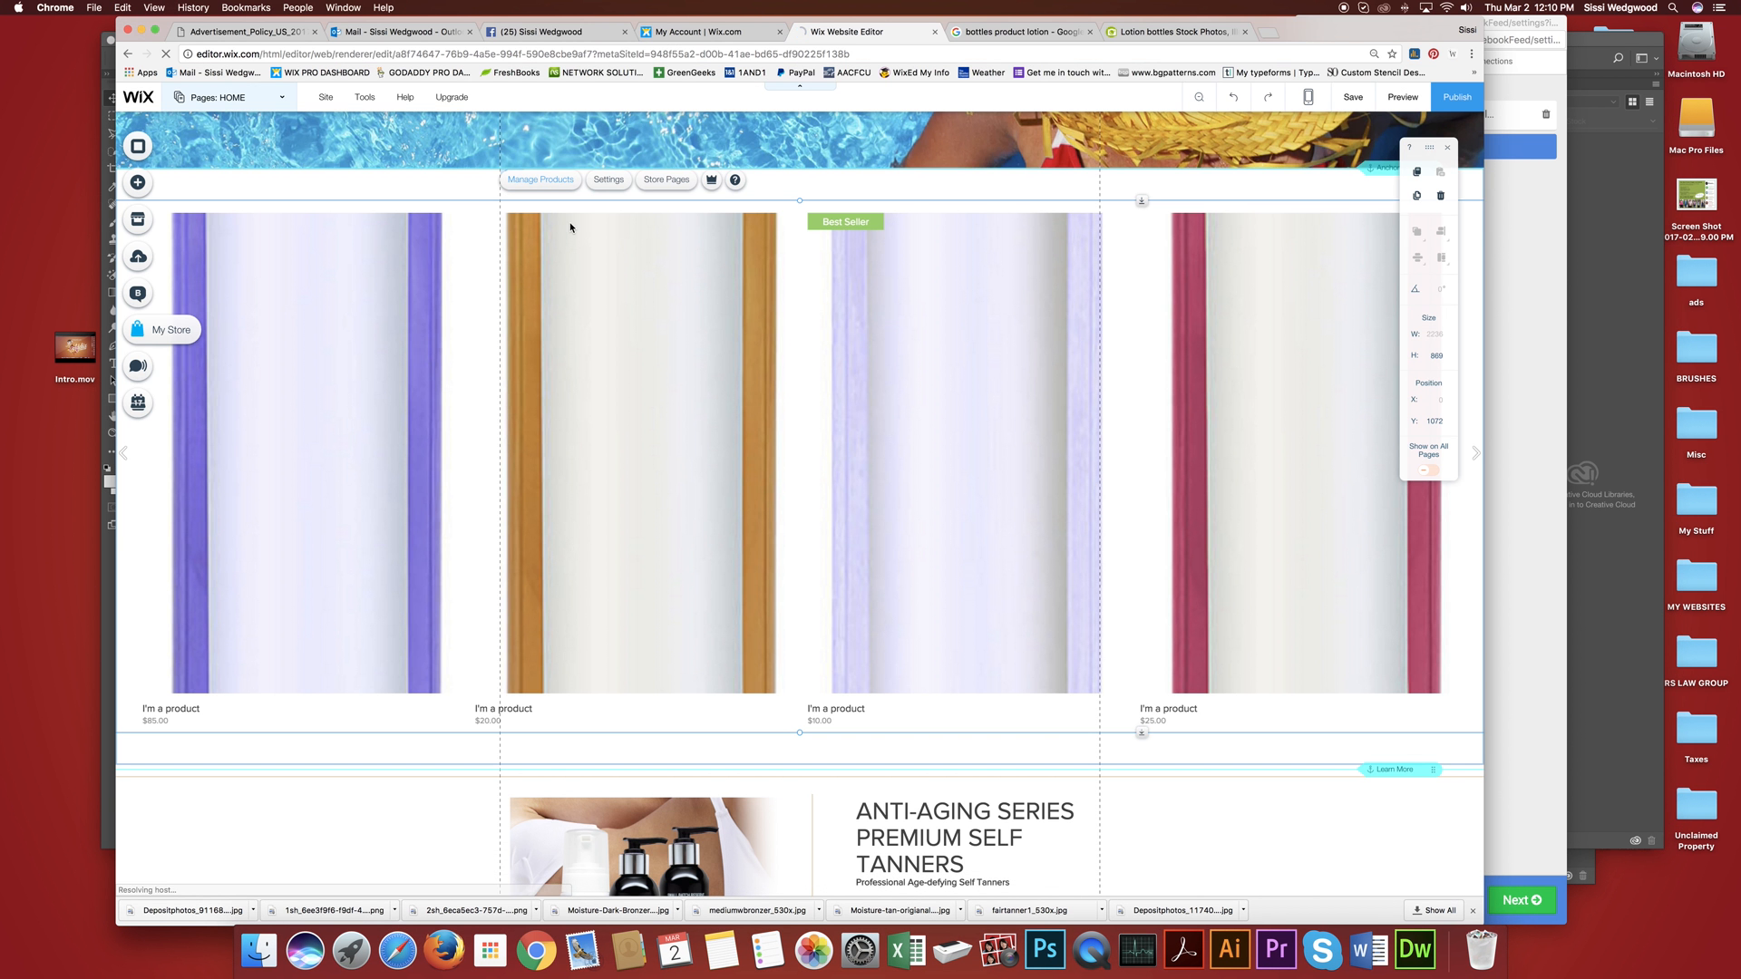
Through Manage Products, upload five Sample copy 2.jpg bottle images to the media library.
{"action": "left_click", "coordinate": [541, 180]}
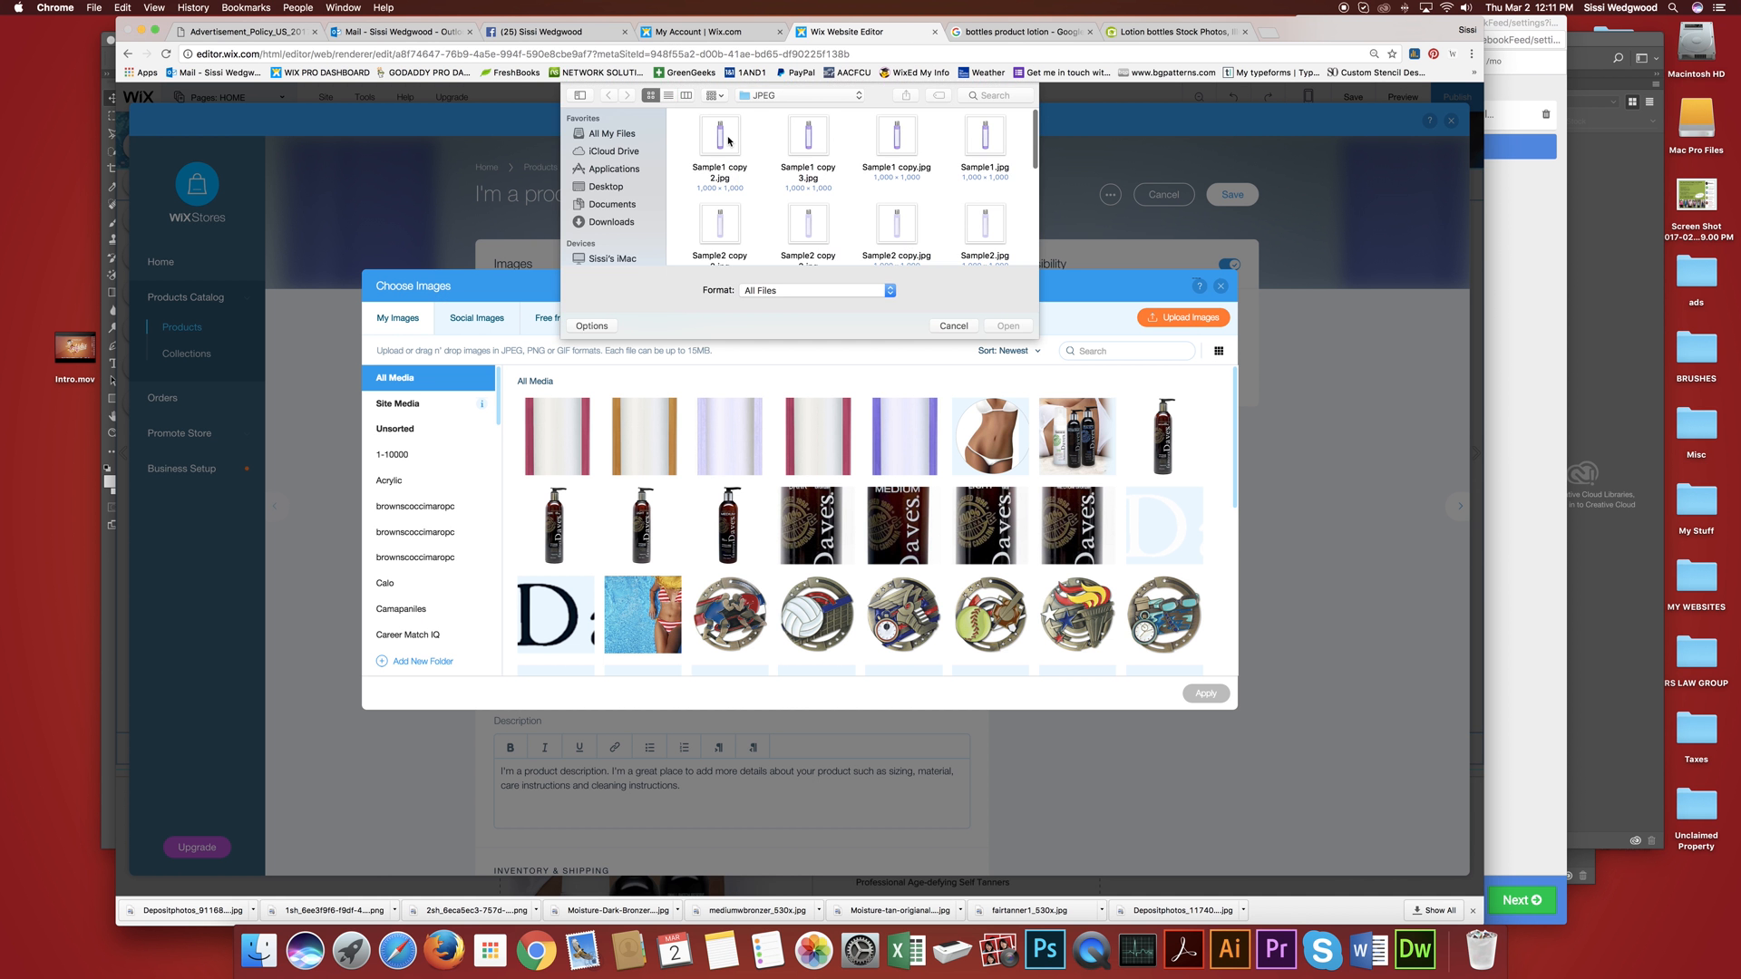
{"action": "scroll", "scroll_direction": "down", "scroll_amount": 3}
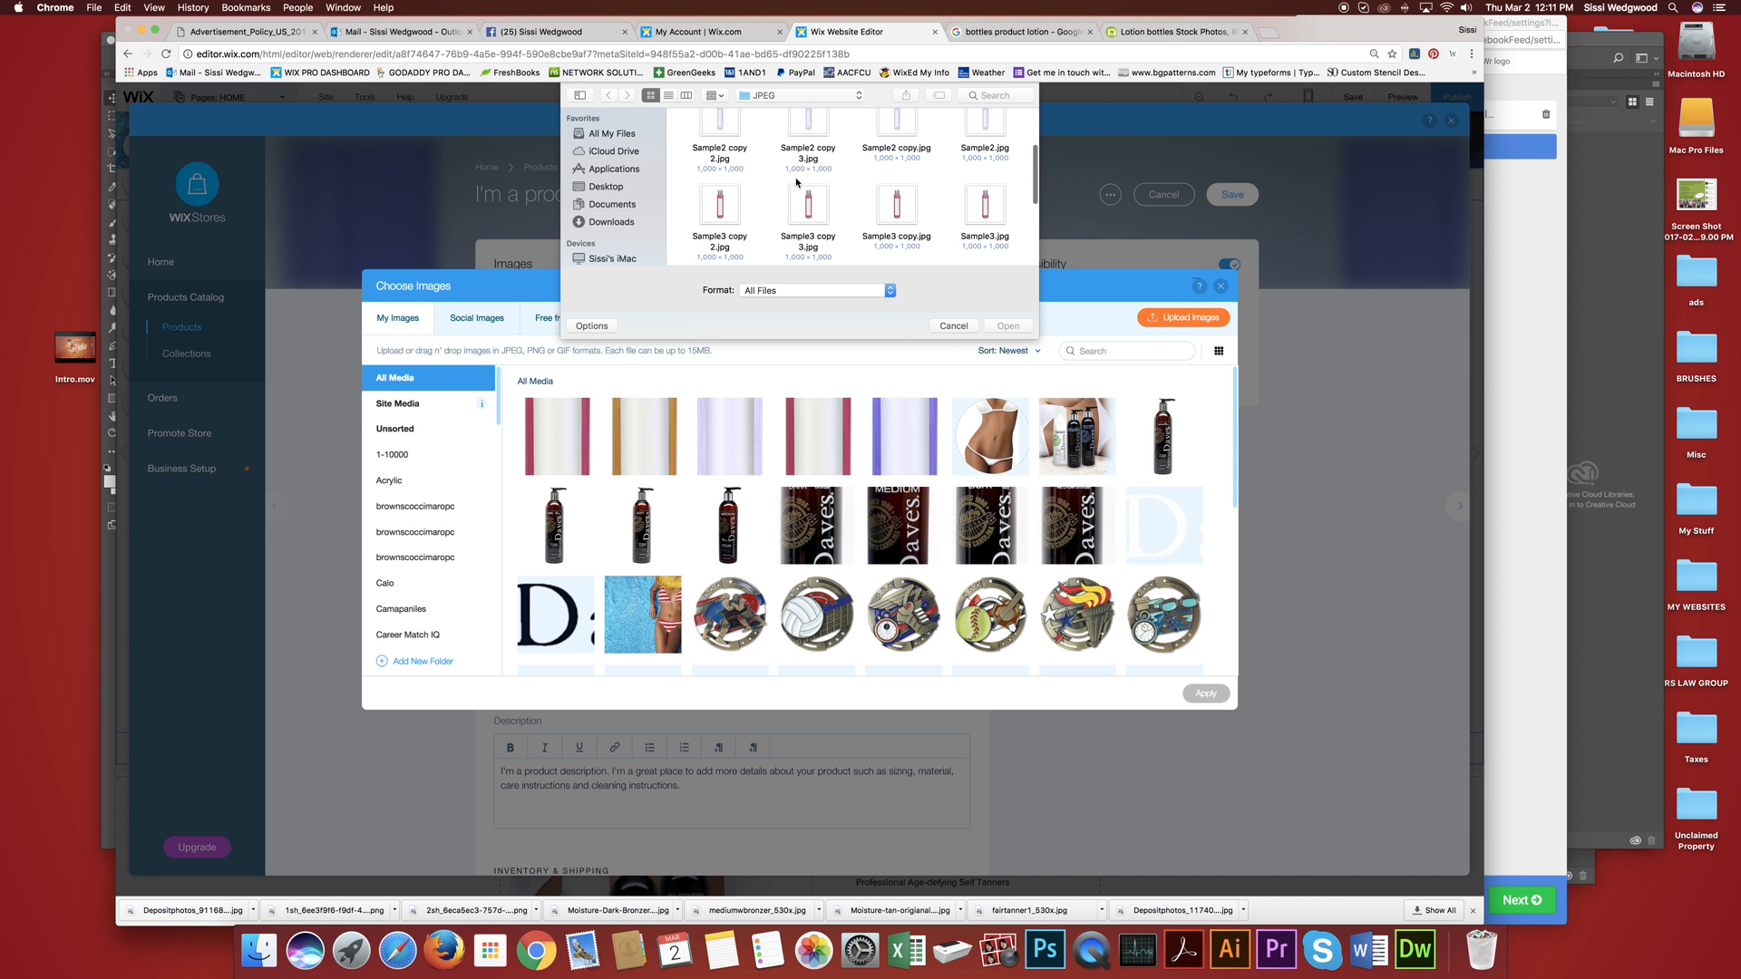
{"action": "left_click", "coordinate": [718, 136]}
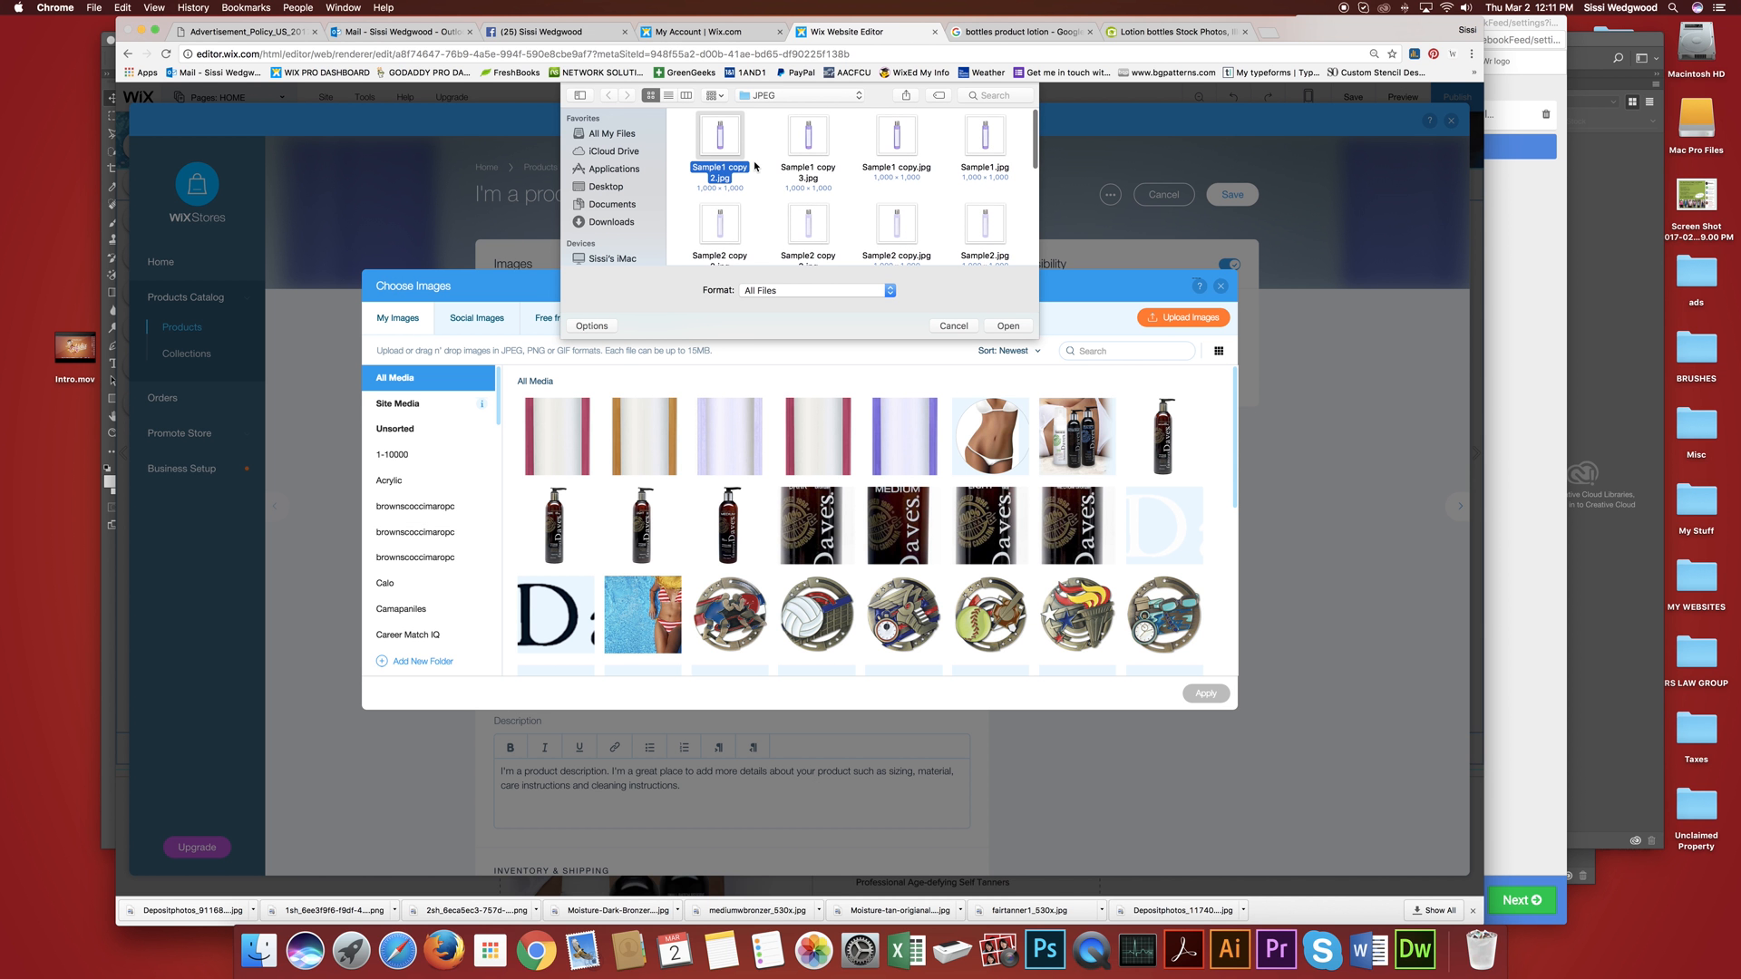
{"action": "scroll", "scroll_direction": "down", "scroll_amount": 3}
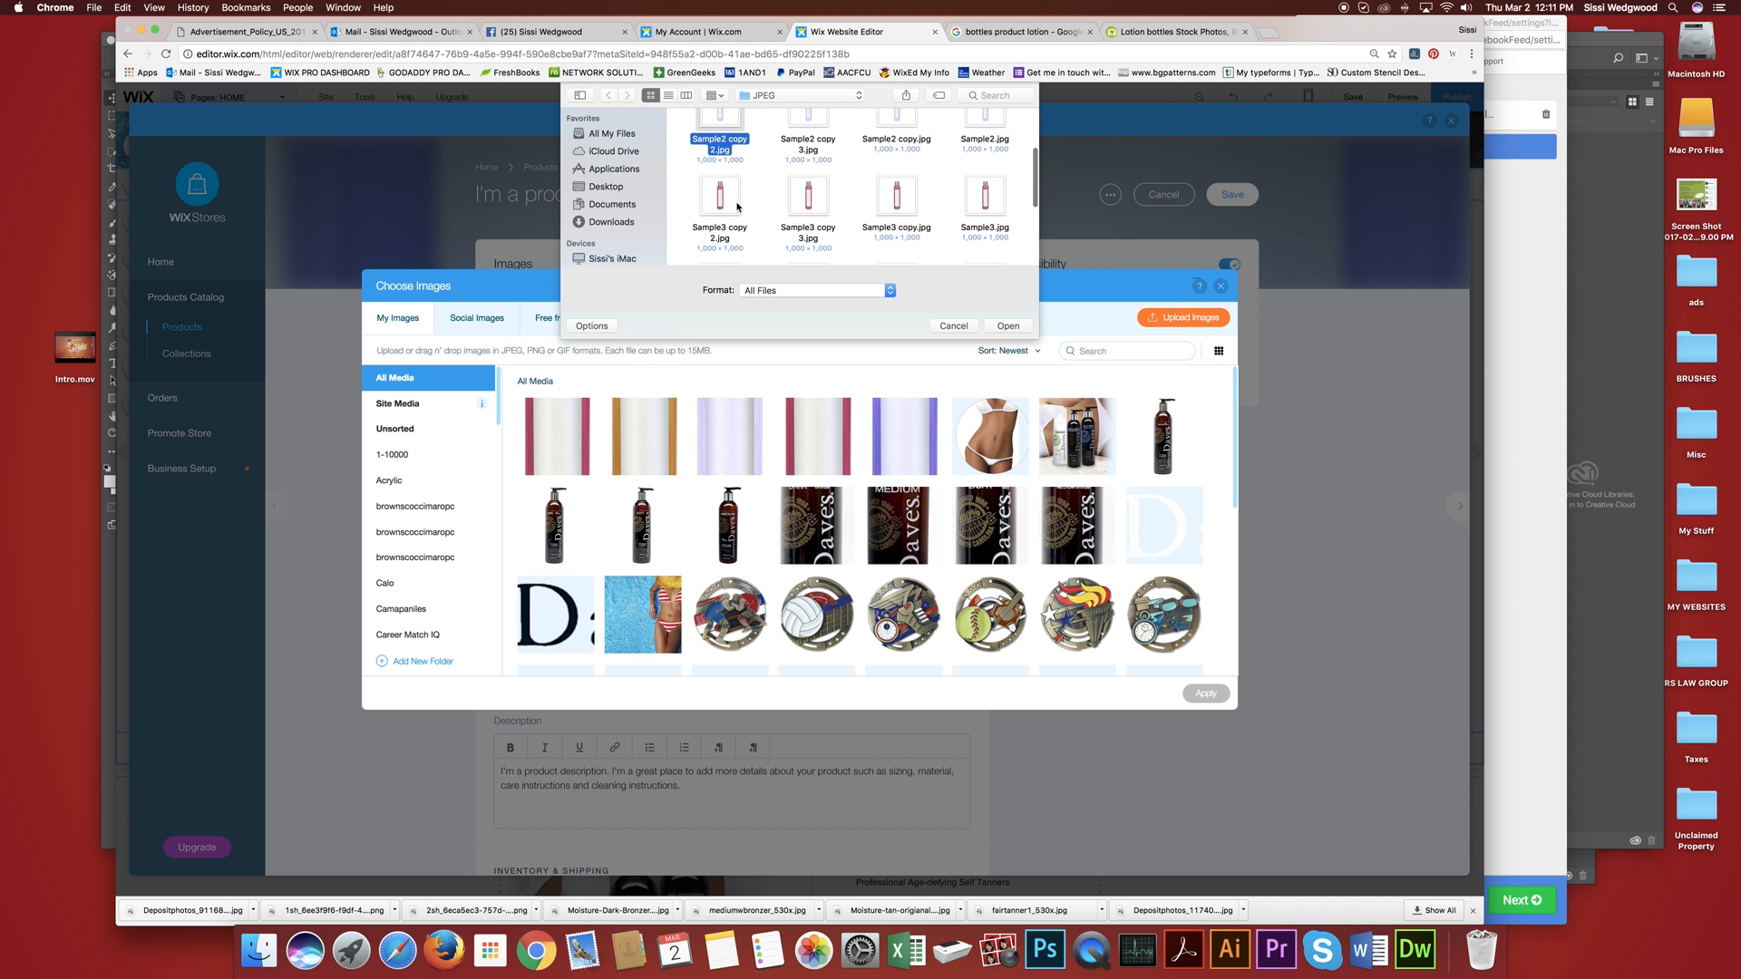
{"action": "scroll", "scroll_direction": "down", "scroll_amount": 3}
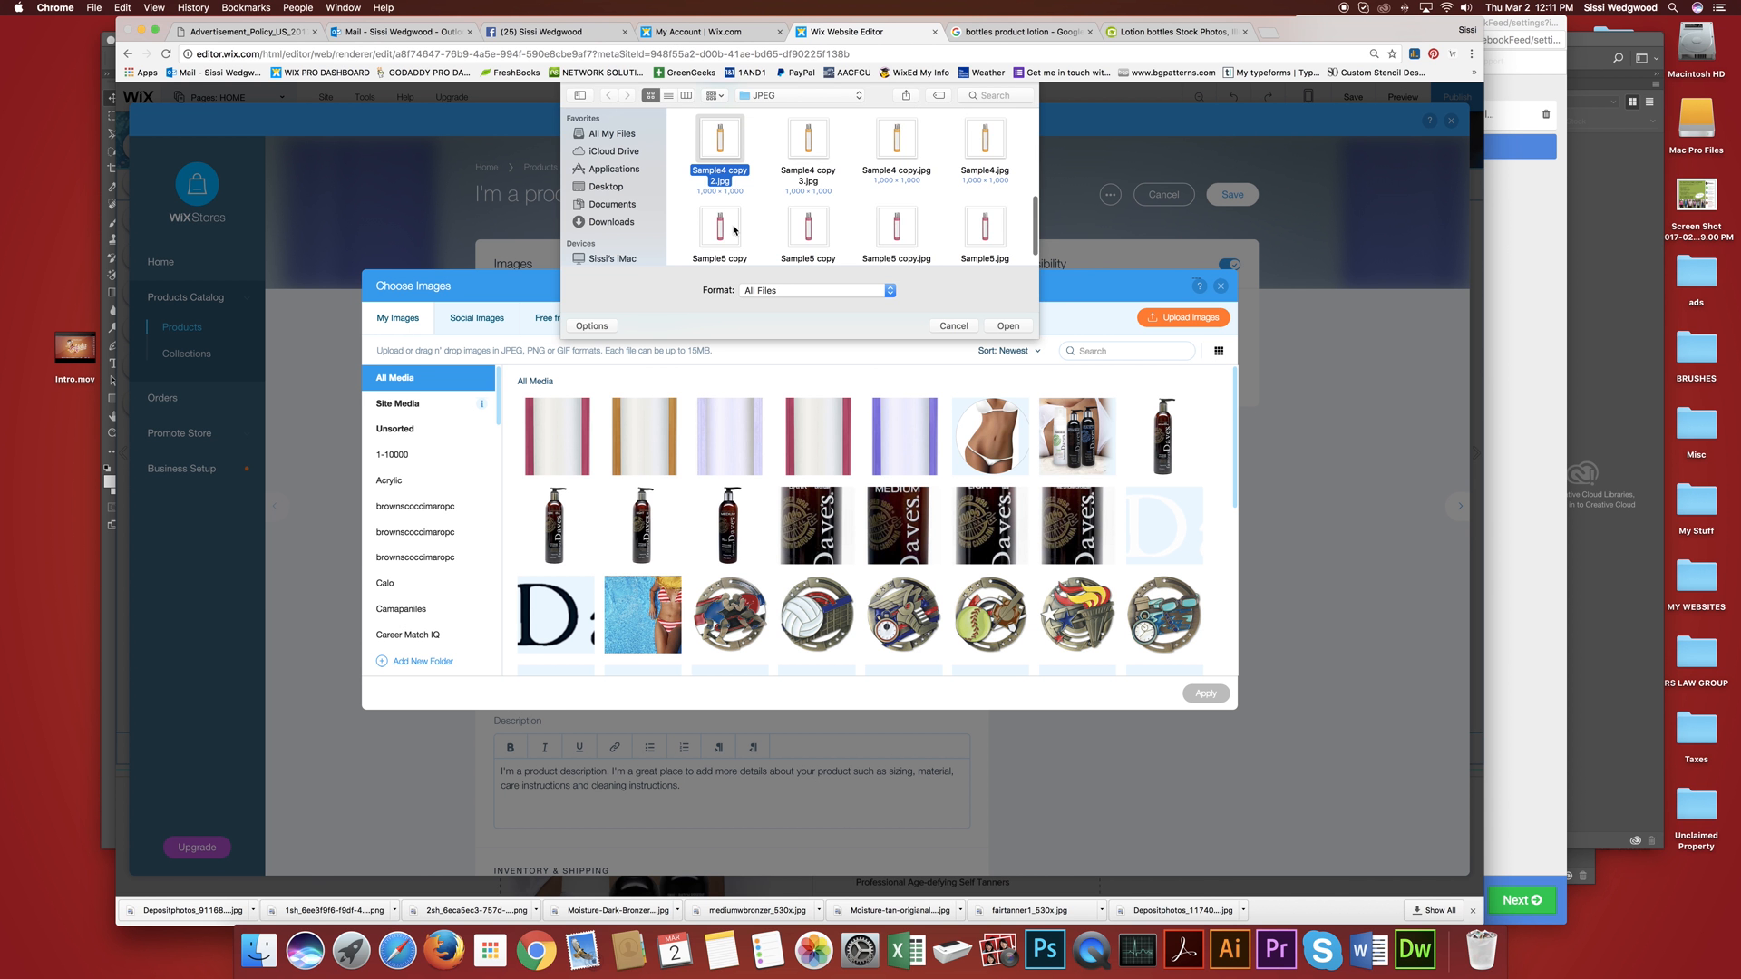
{"action": "left_click", "coordinate": [1007, 325]}
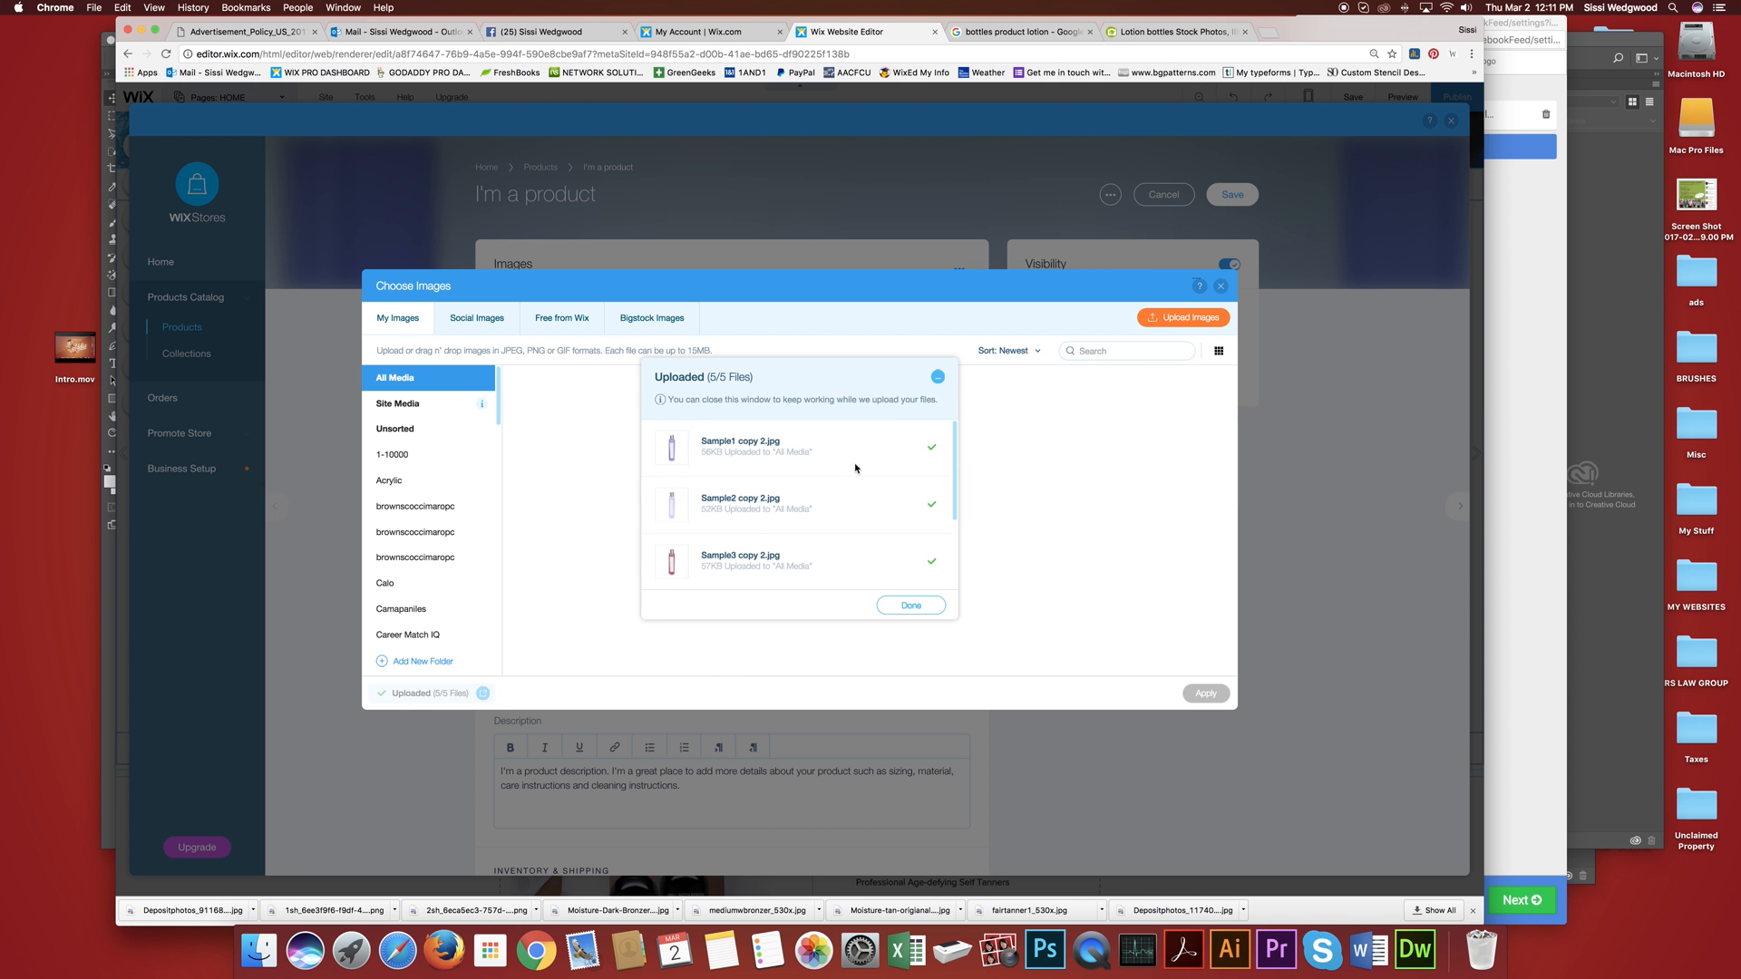
{"action": "left_click", "coordinate": [911, 606]}
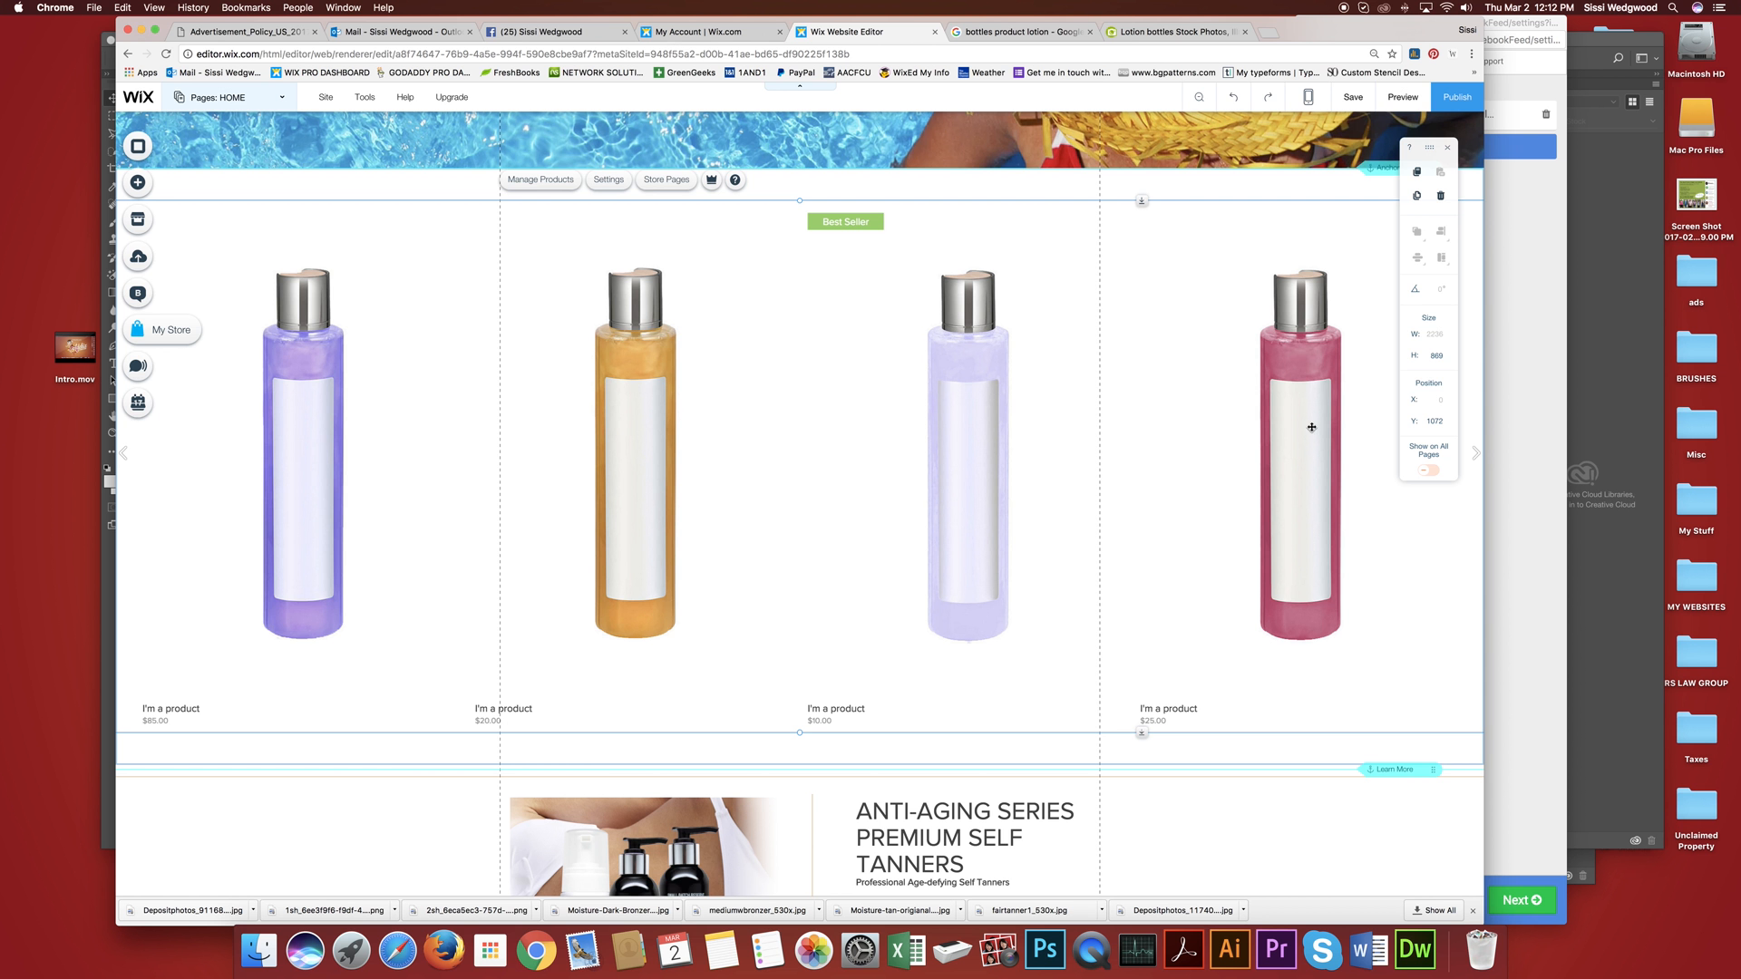
Preview the $85.00 product page with its correctly proportioned purple bottle, return to the editor and save.
{"action": "left_click", "coordinate": [1402, 97]}
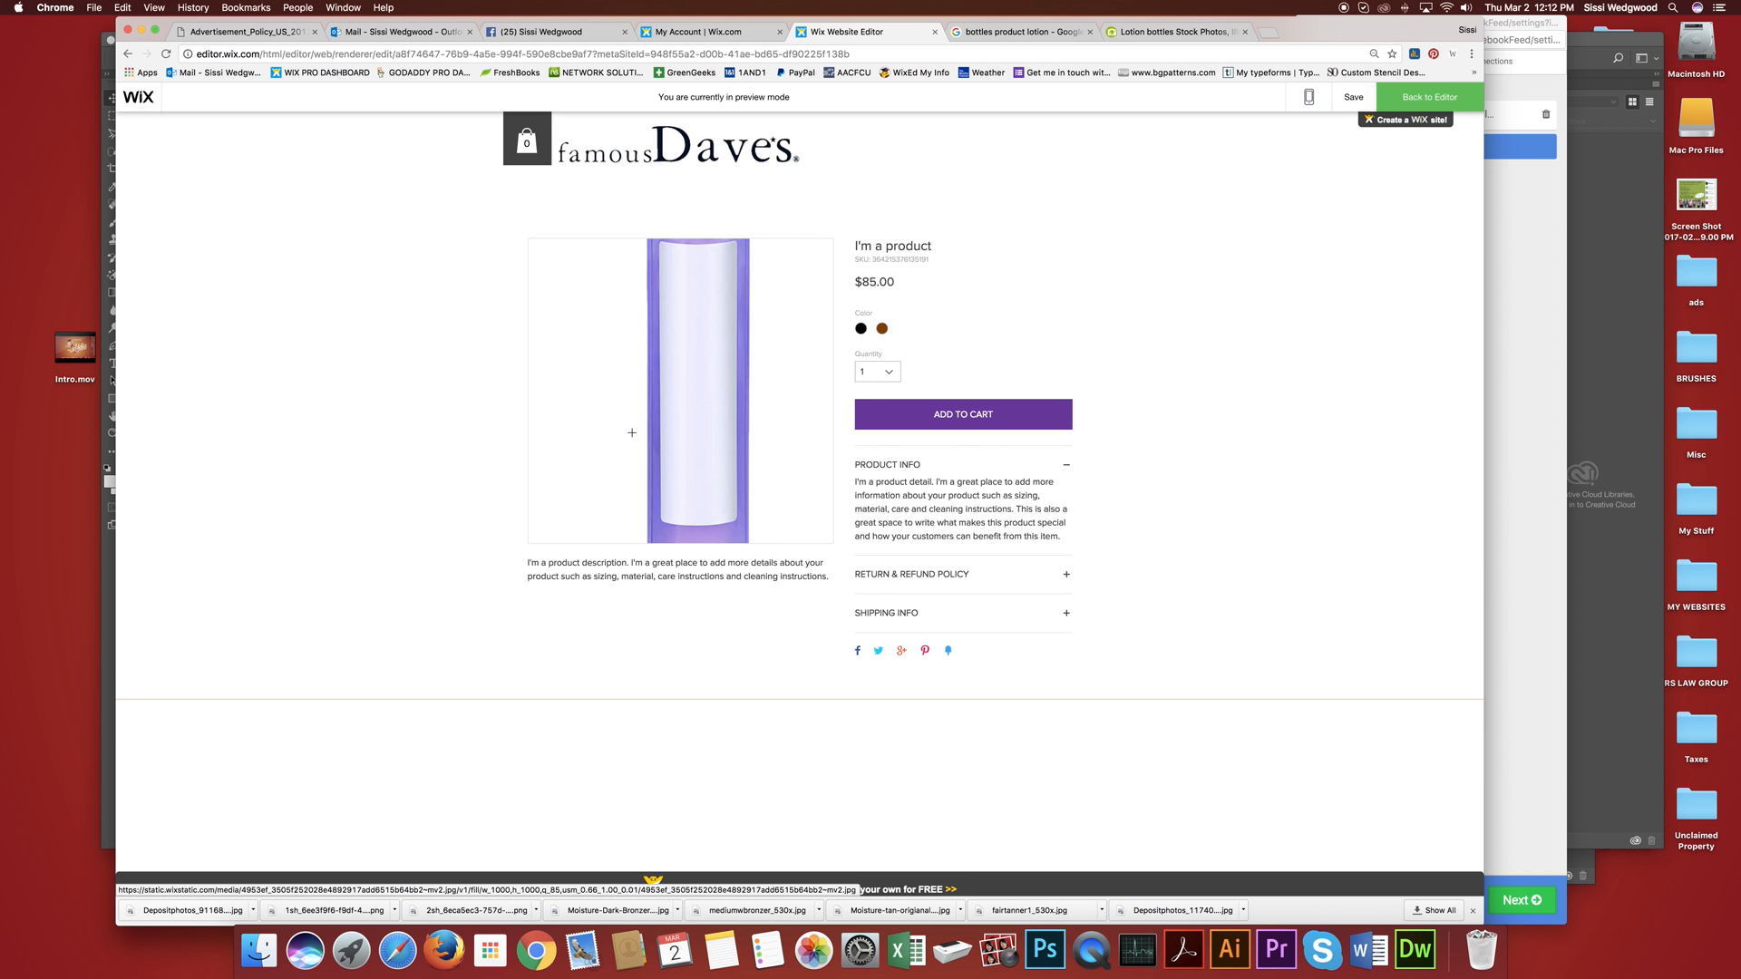
{"action": "left_click", "coordinate": [1428, 96]}
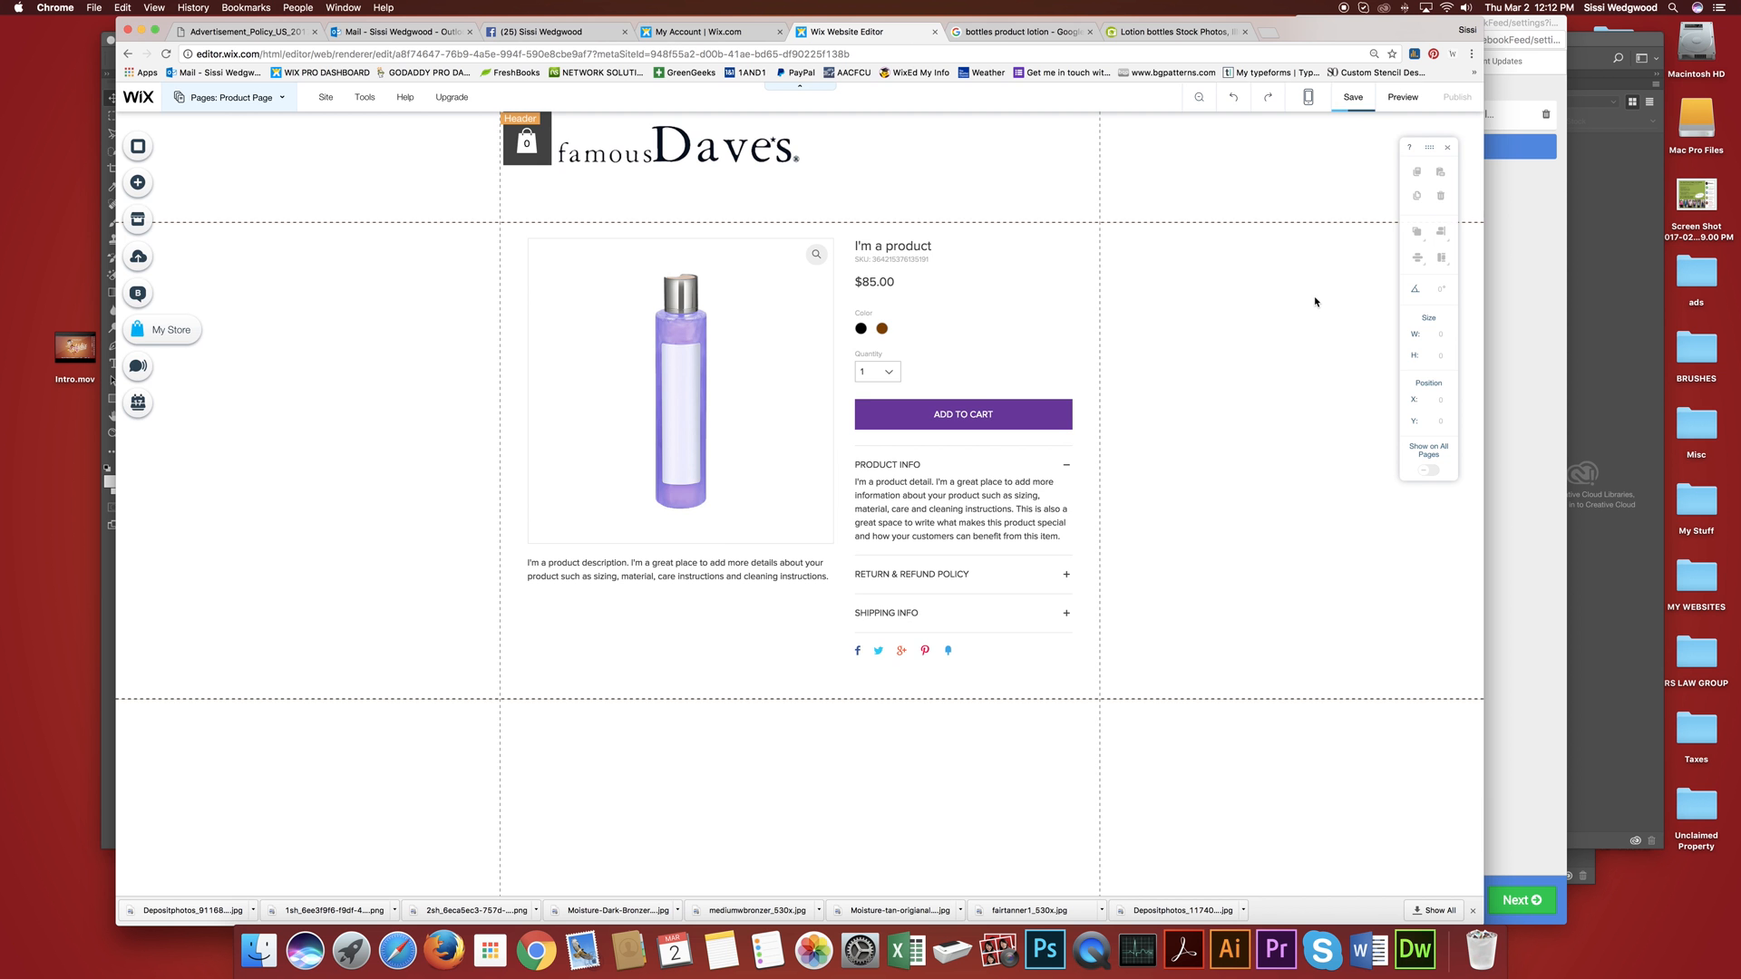
{"action": "left_click", "coordinate": [1353, 96]}
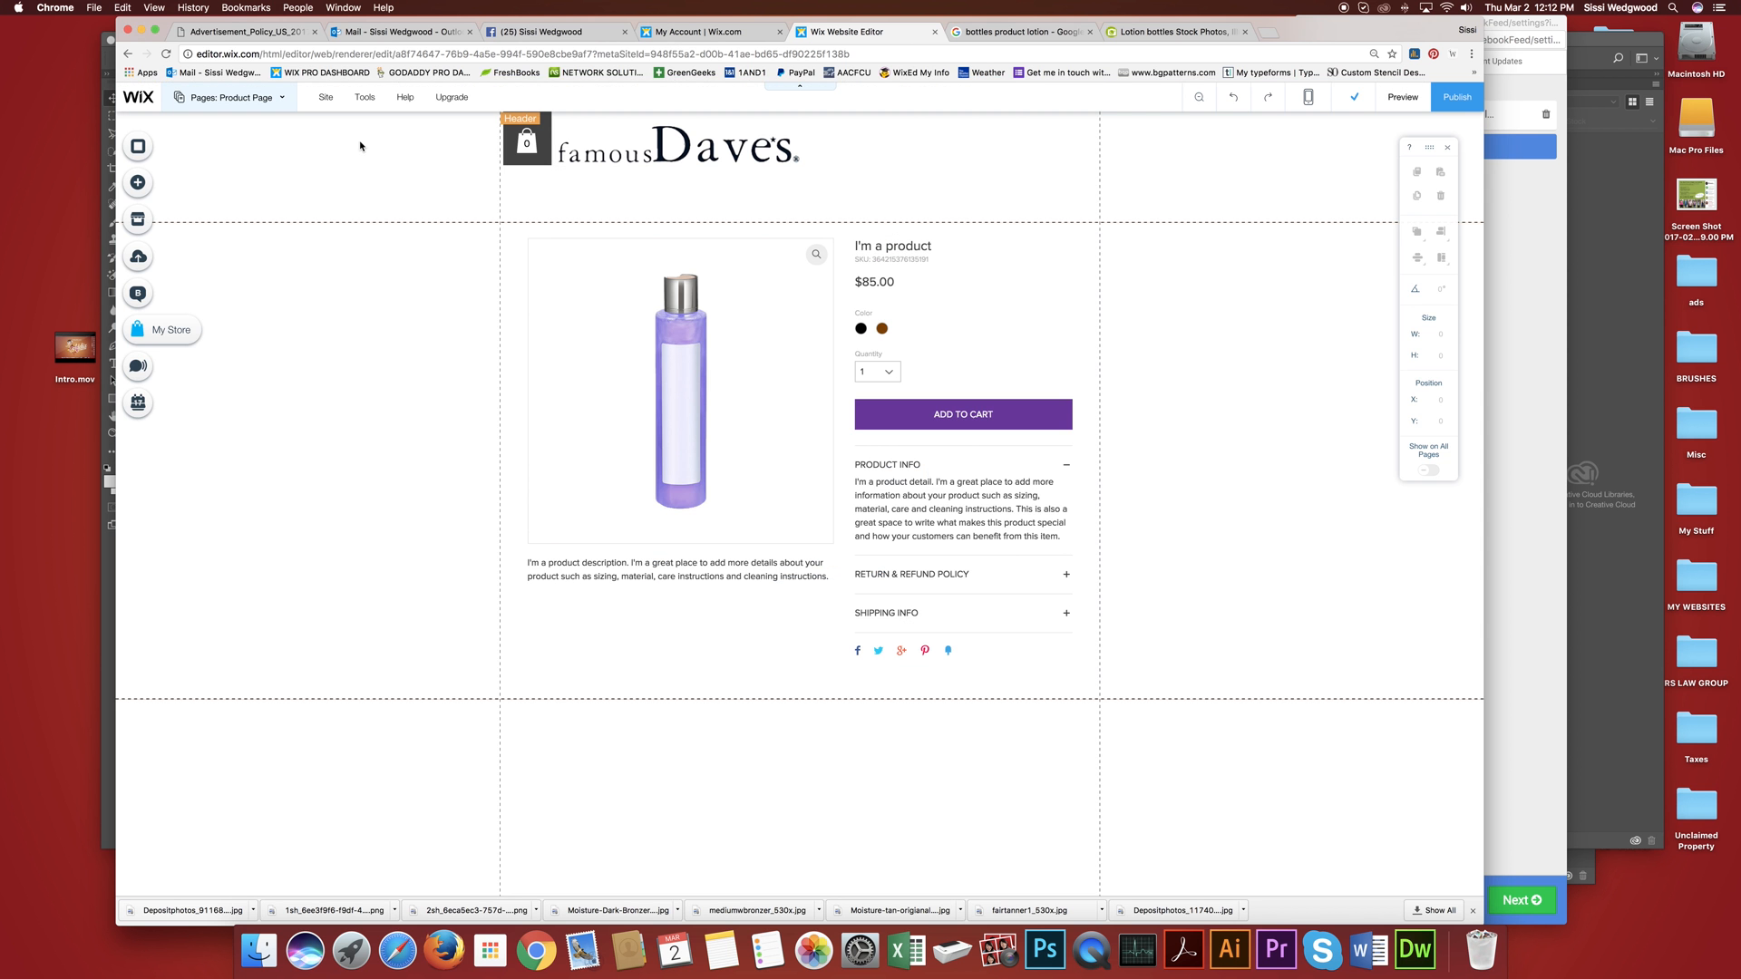